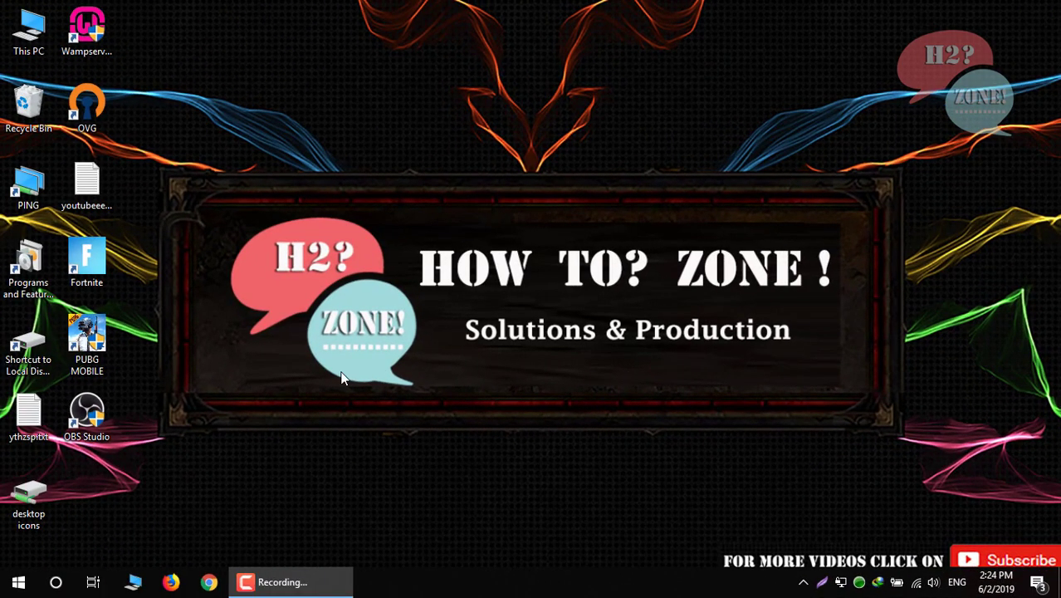
mouse_move(348, 376)
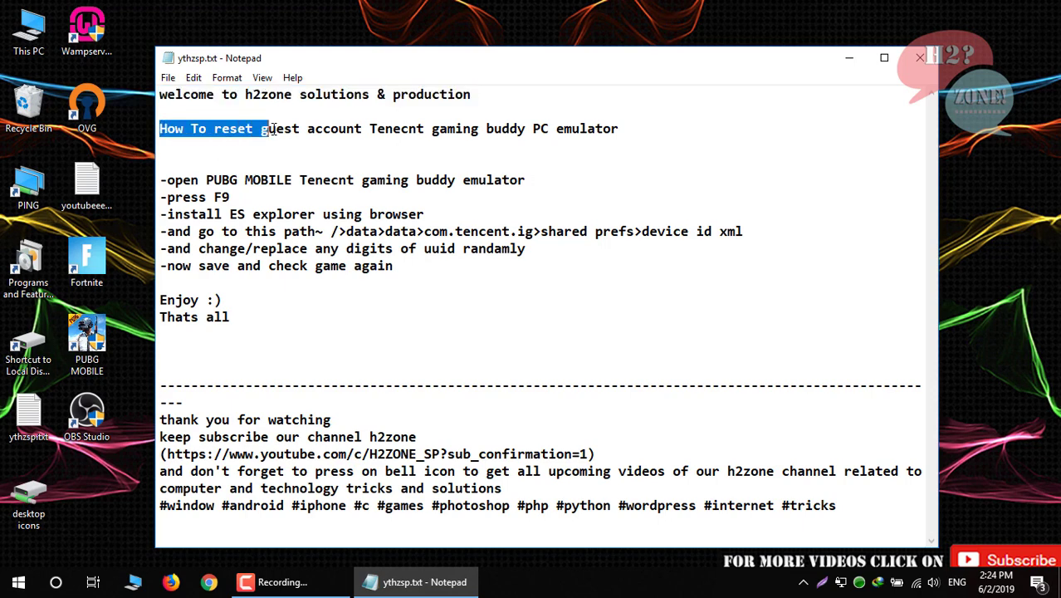
Highlight the 'How To reset' heading in the ythzsp.txt guide notes.
left_click_drag(269, 129, 597, 130)
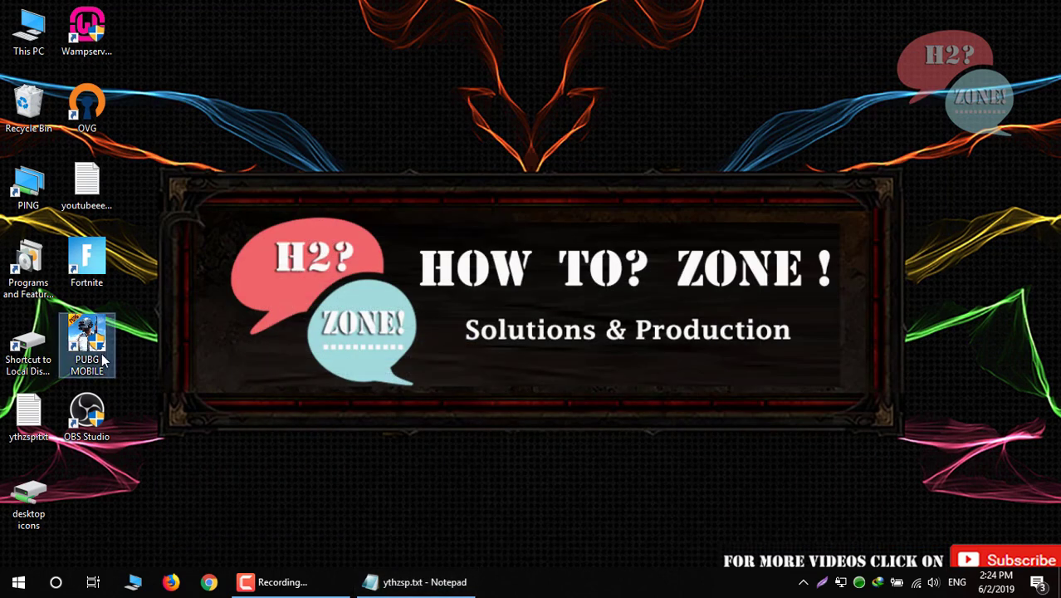
Launch PUBG MOBILE, attempt Guest login showing the ban notice, then exit the game.
double_click(86, 336)
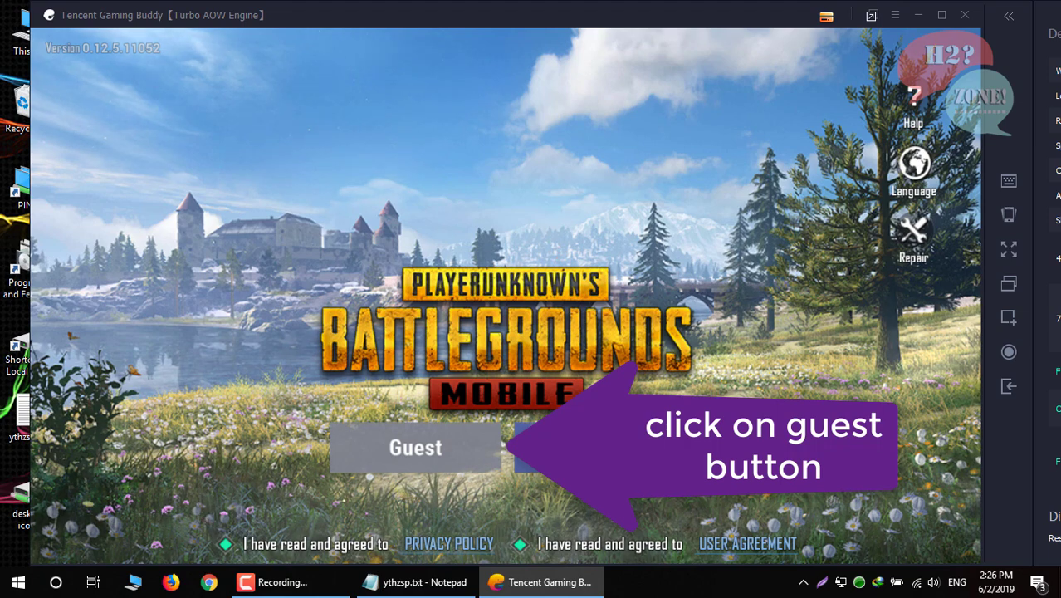
left_click(416, 448)
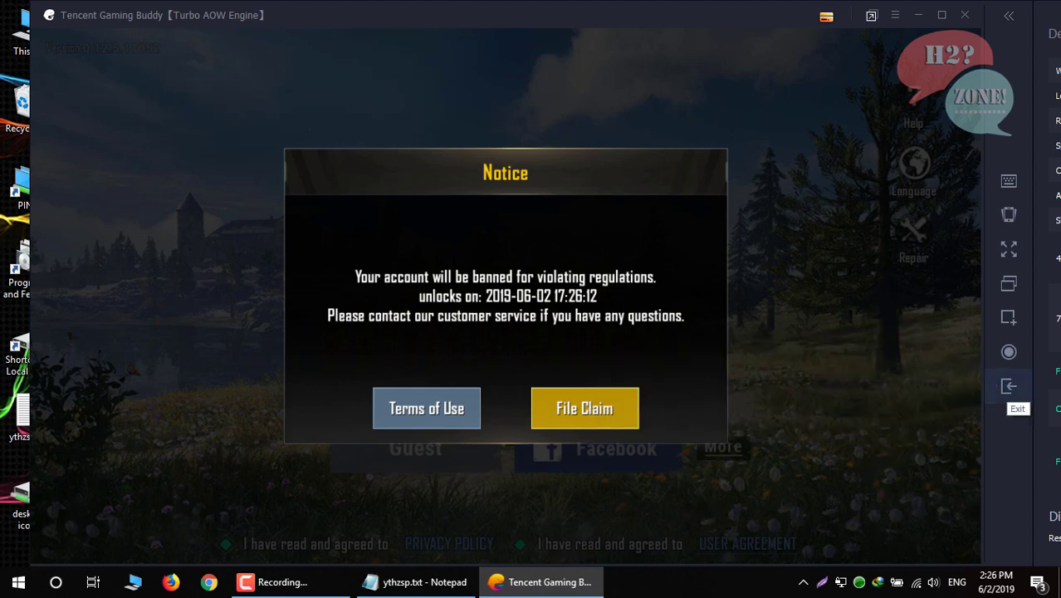
left_click(1008, 386)
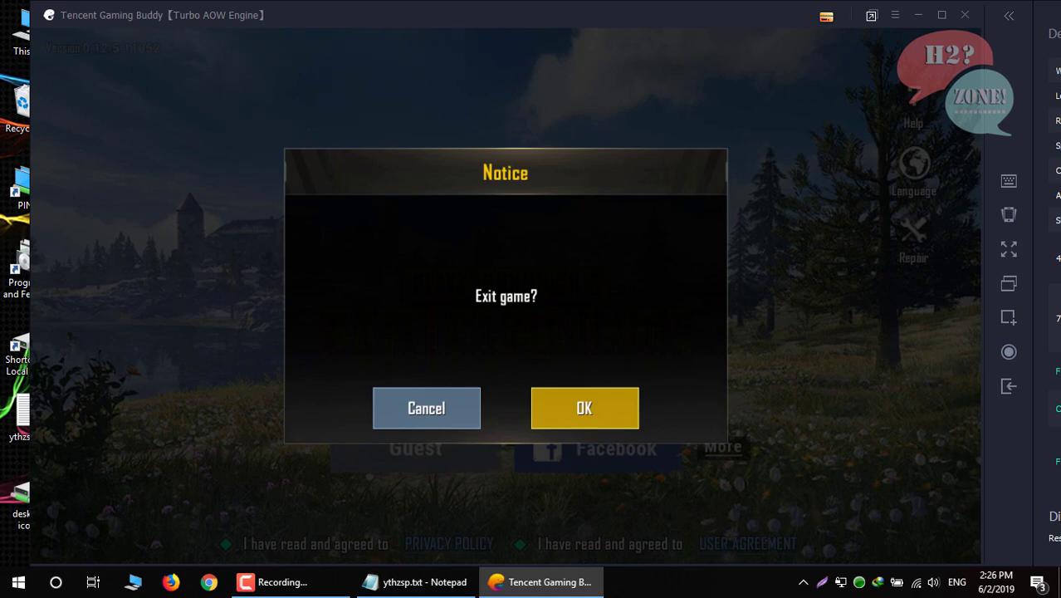
left_click(585, 408)
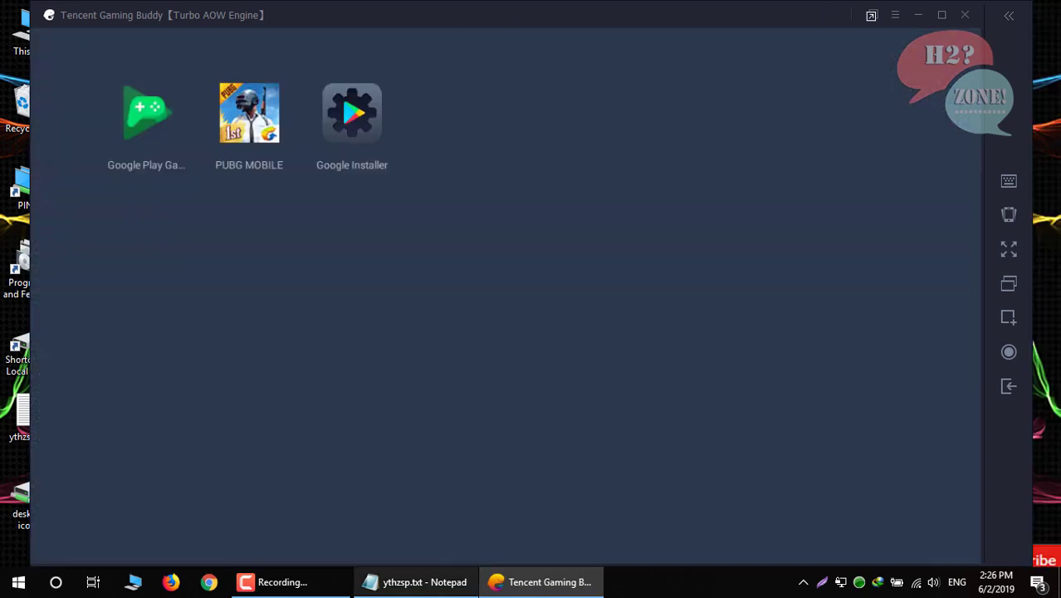
Reveal all installed emulator apps with F9 and highlight 'ES explorer' in the notes.
left_click(415, 581)
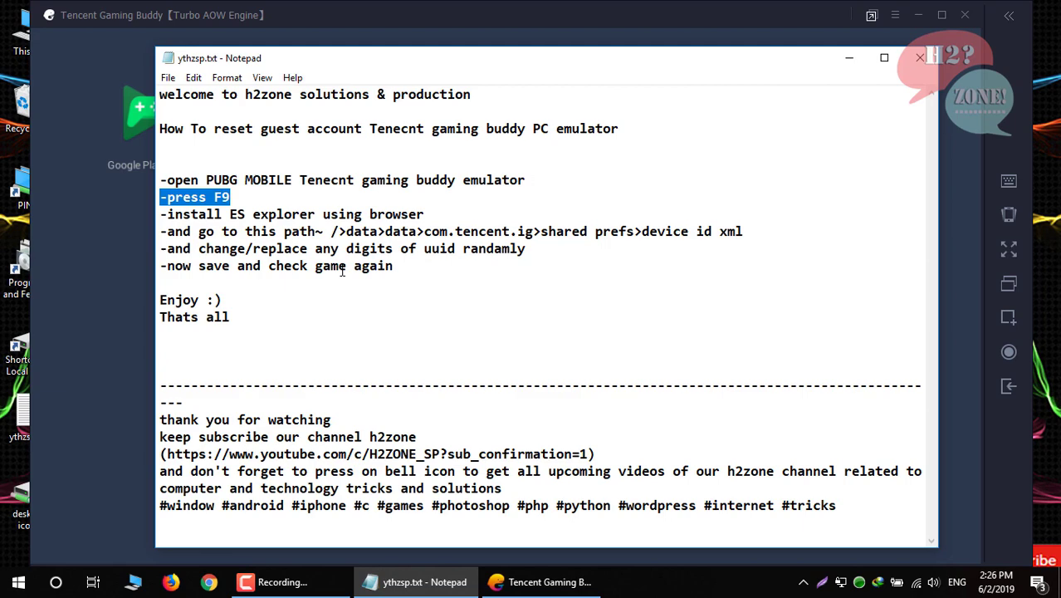
mouse_move(417, 581)
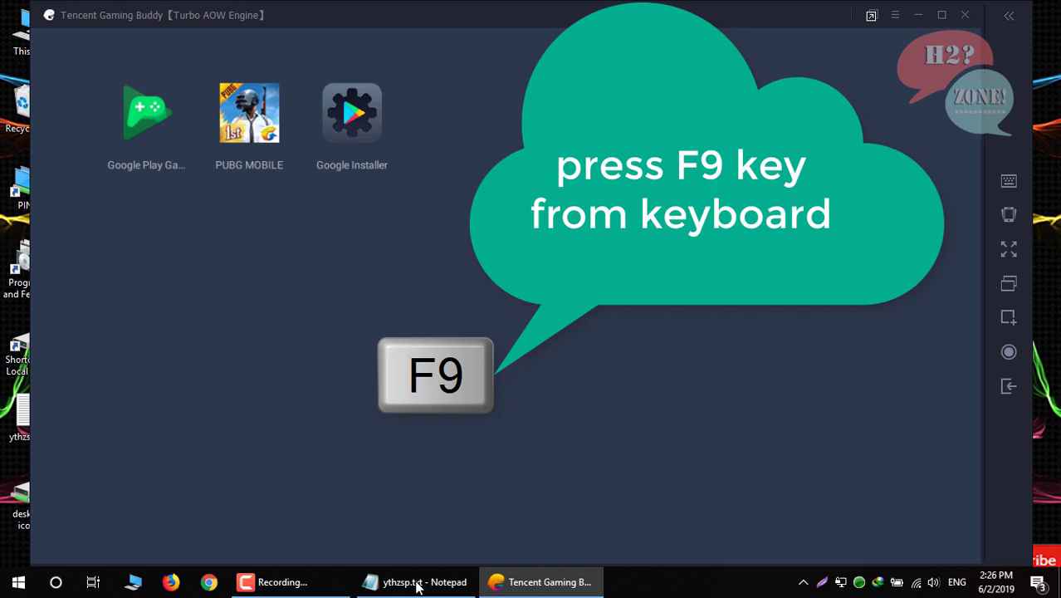
key("F9")
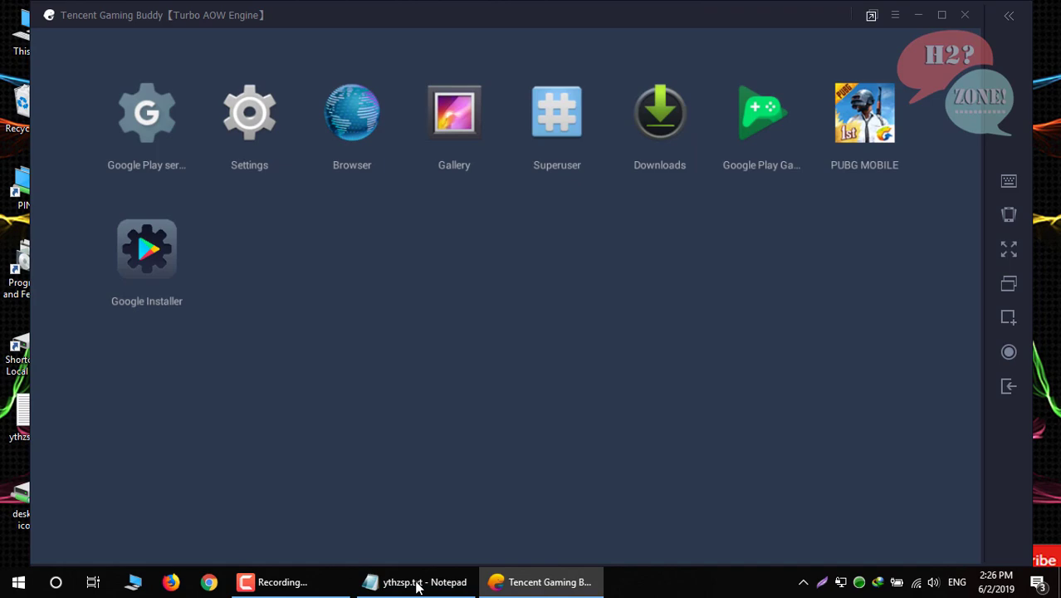
left_click(414, 581)
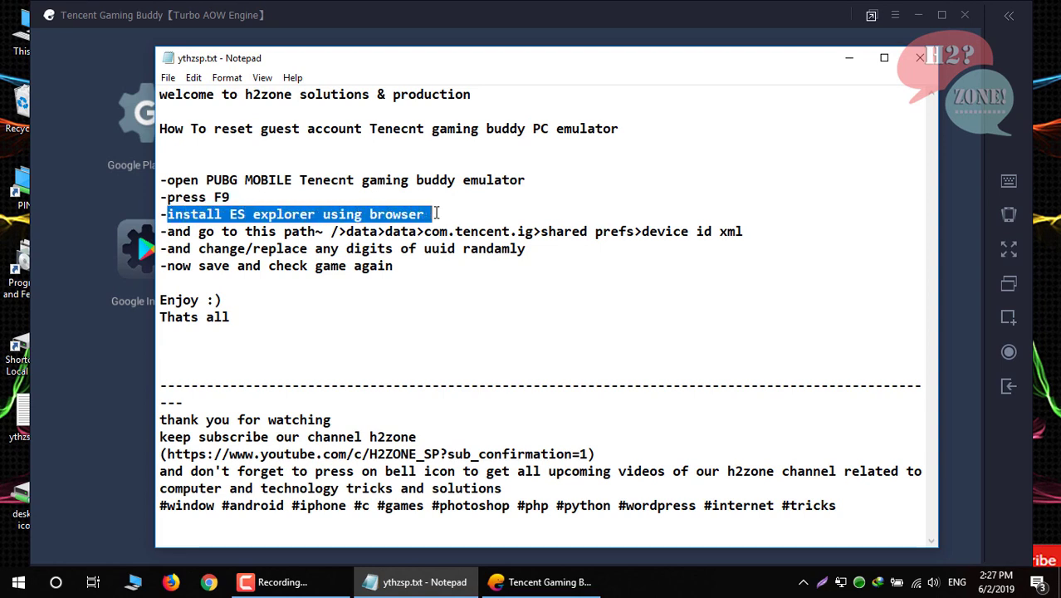
left_click(238, 214)
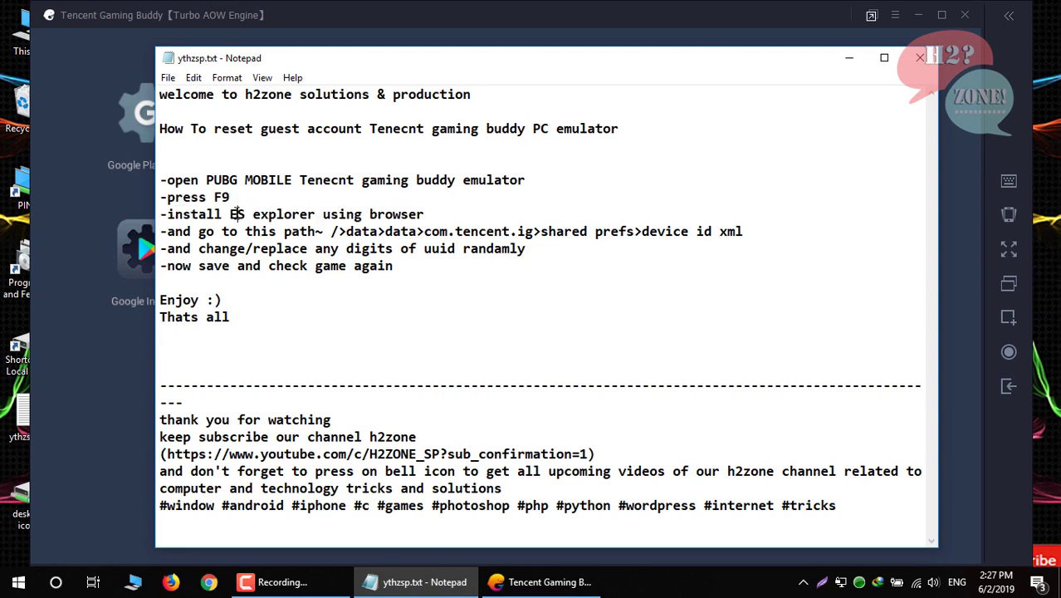
double_click(242, 212)
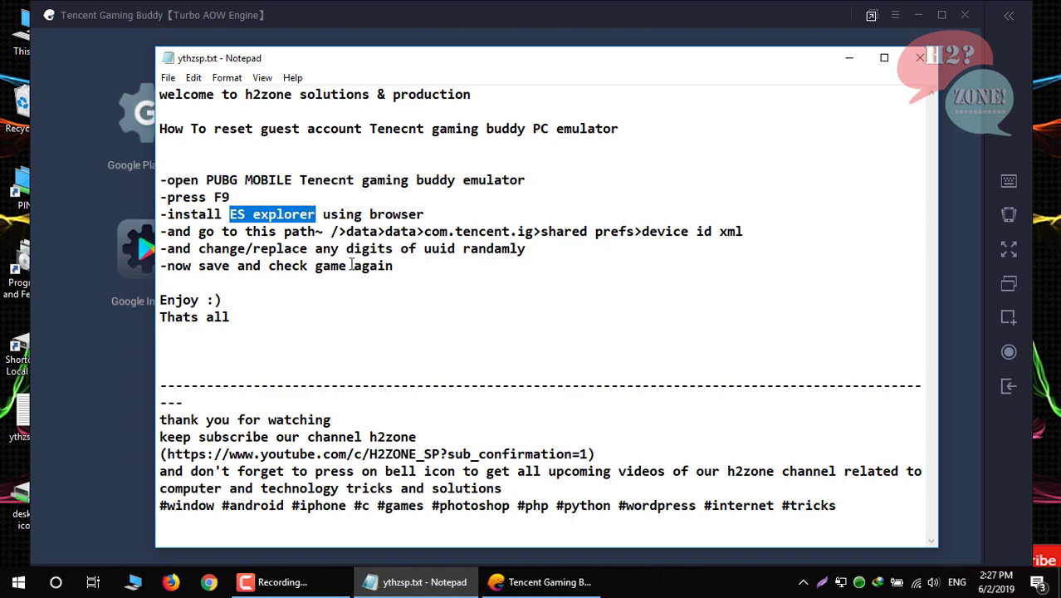
Search the emulator browser for 'ES explorer download' and open the uptodown result.
left_click(539, 581)
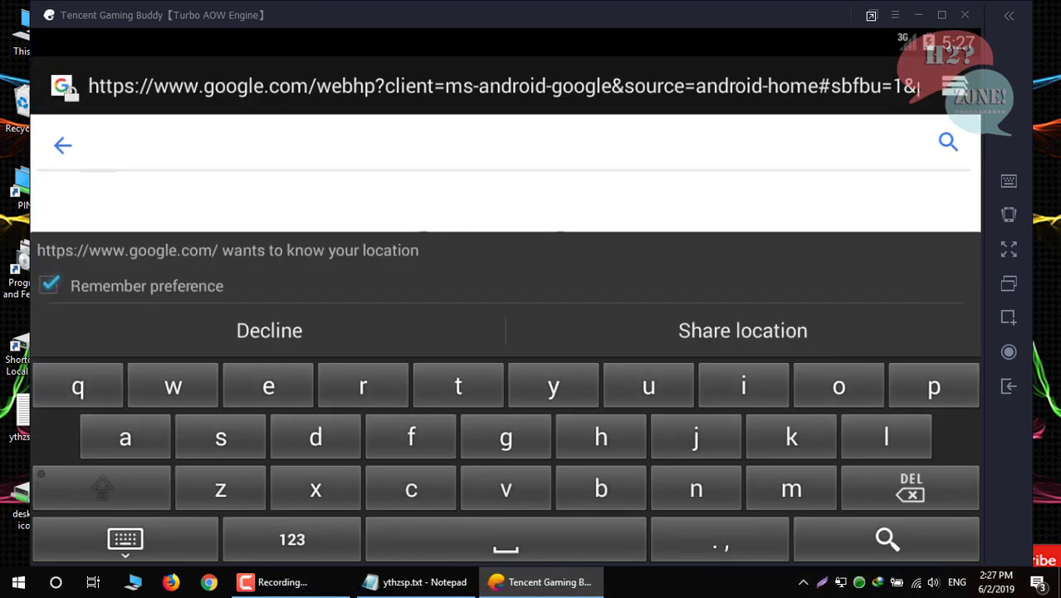
type("ES explorer")
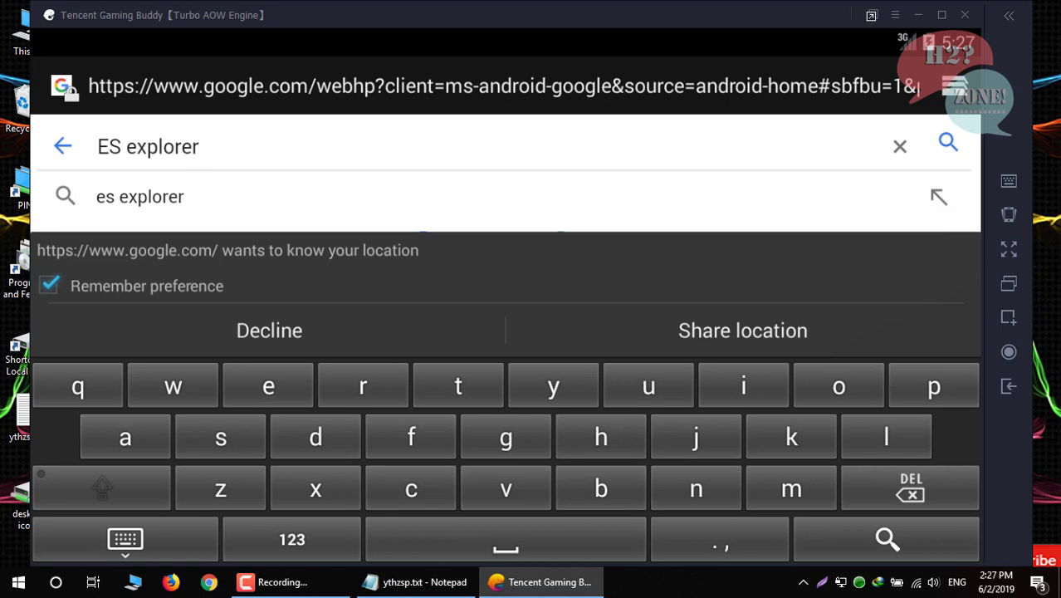
type("download")
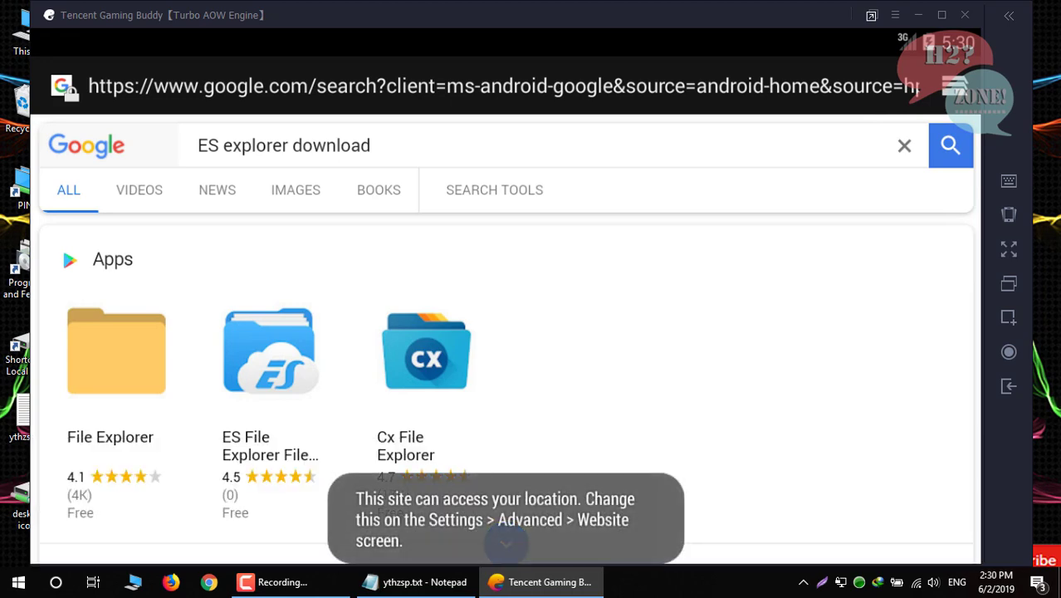
scroll("down", 3)
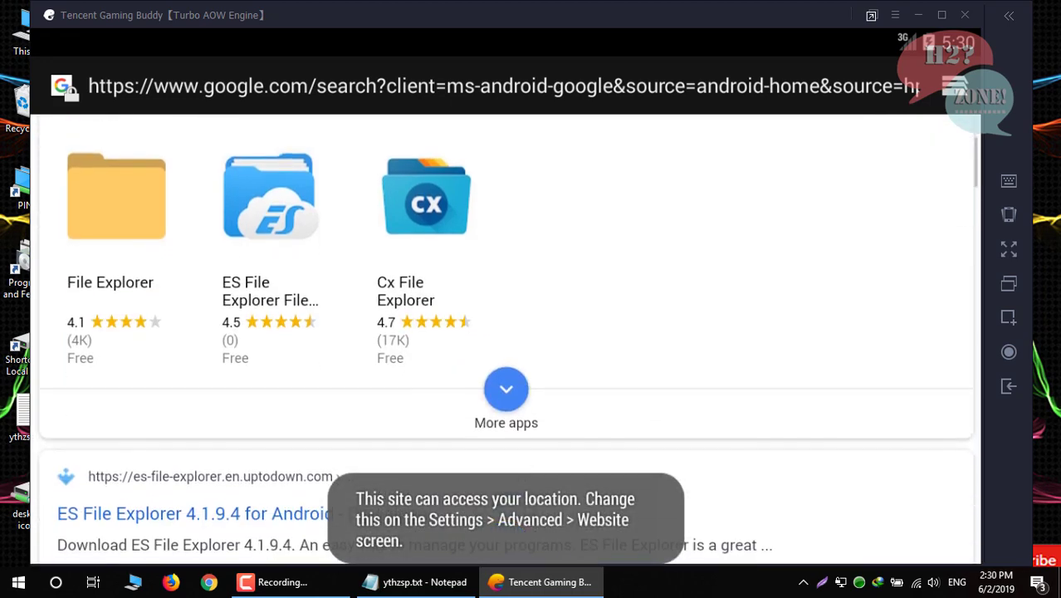
scroll("down", 3)
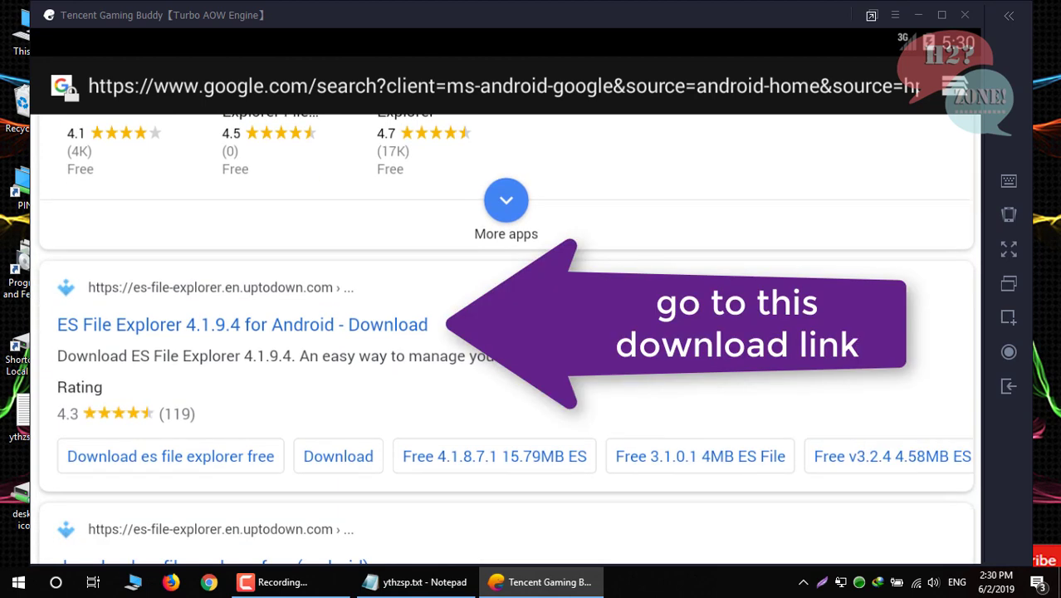
left_click(242, 324)
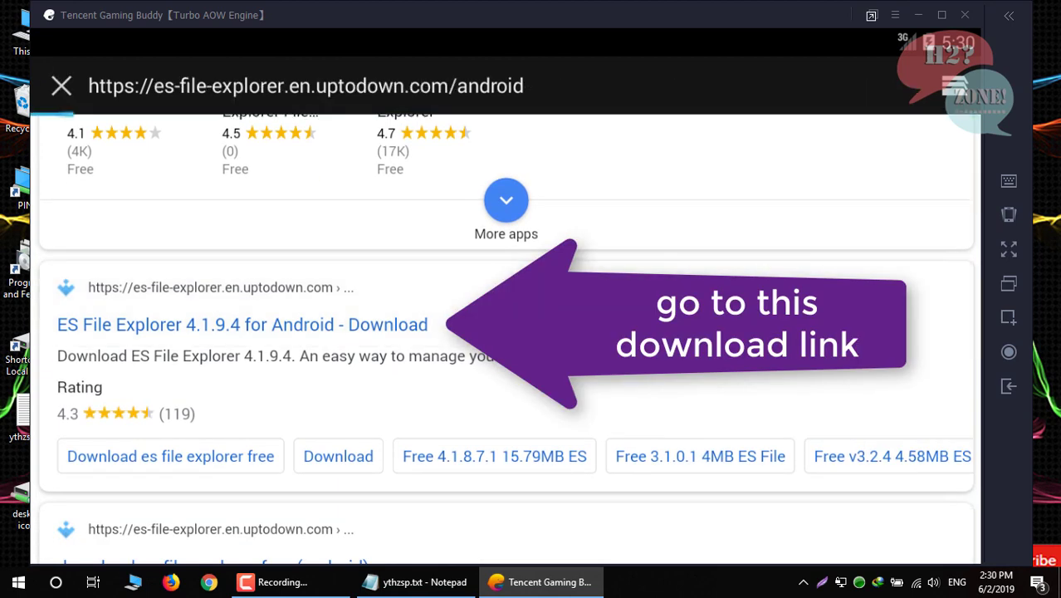
left_click(242, 324)
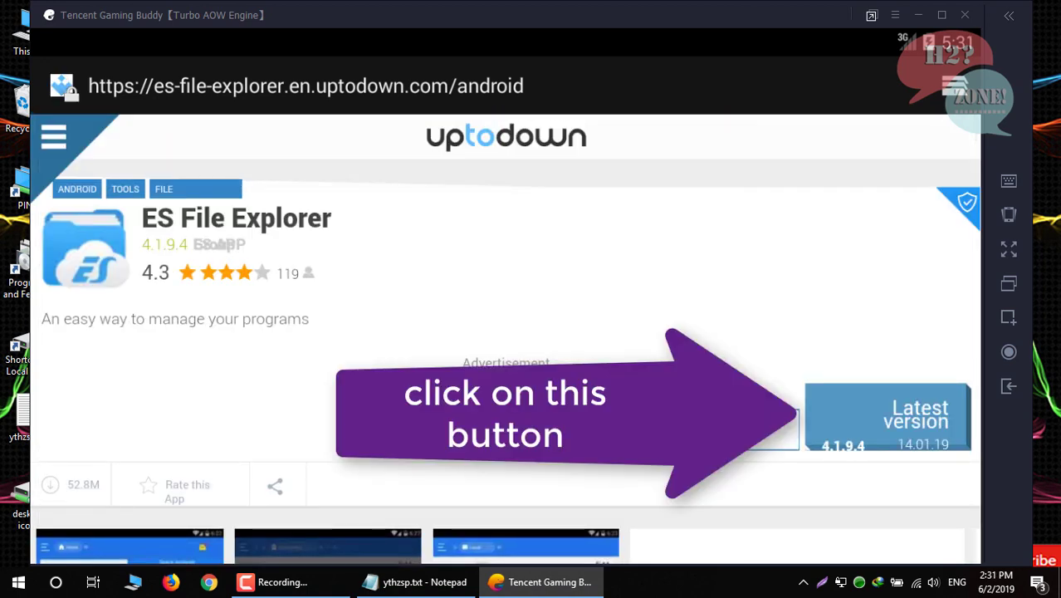
Go to the latest version page and start downloading ES File Explorer 4.1.9.4.
left_click(889, 417)
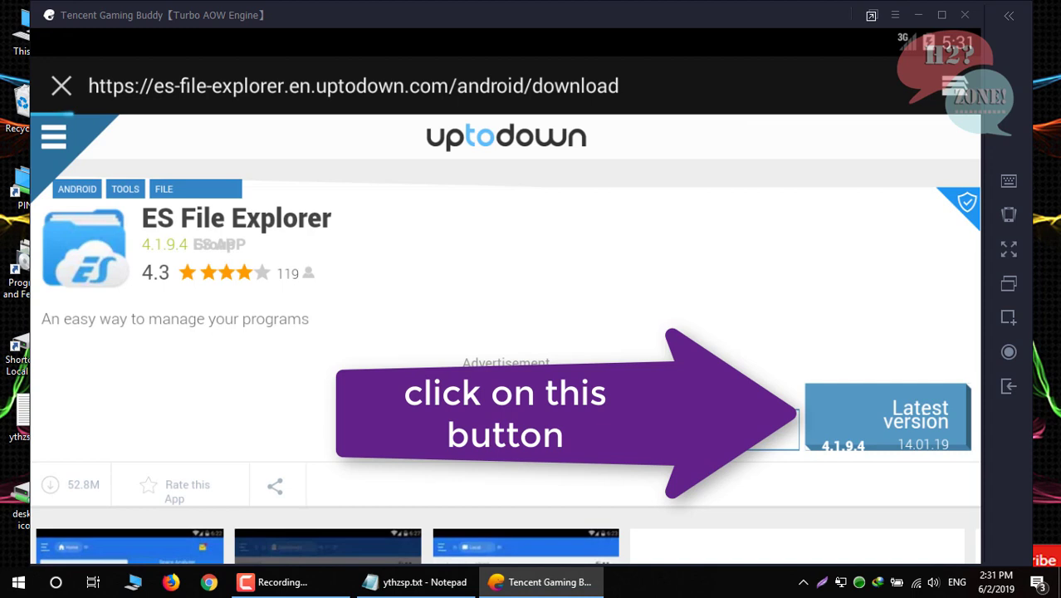
left_click(889, 416)
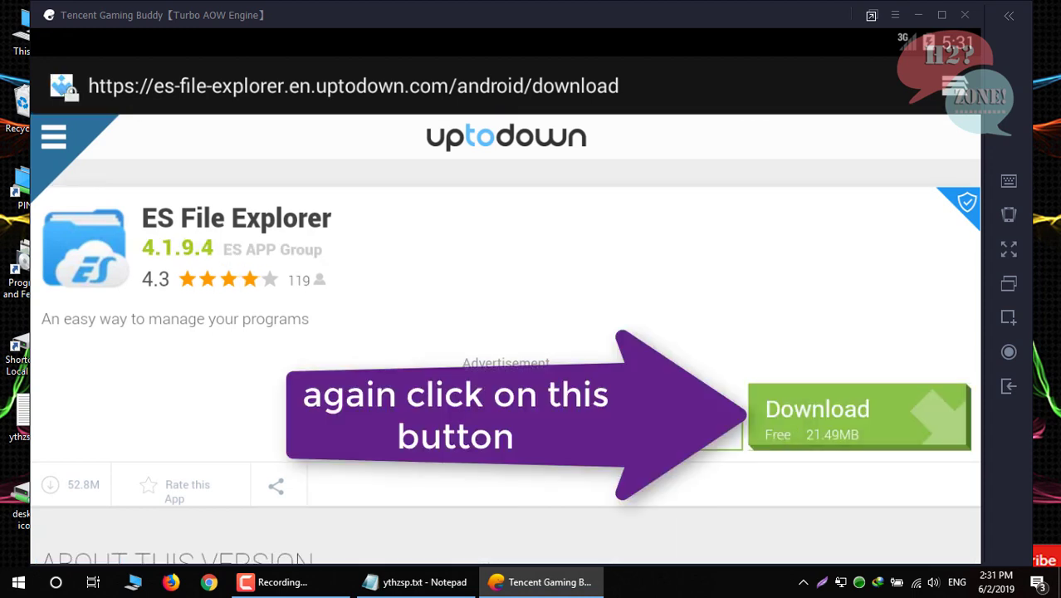
left_click(844, 415)
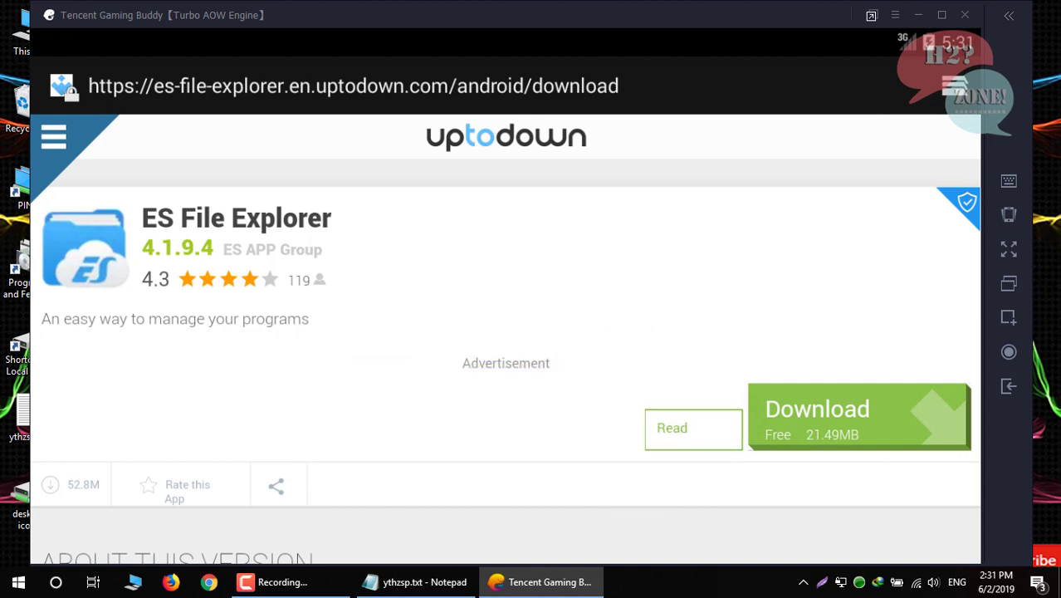
left_click(817, 408)
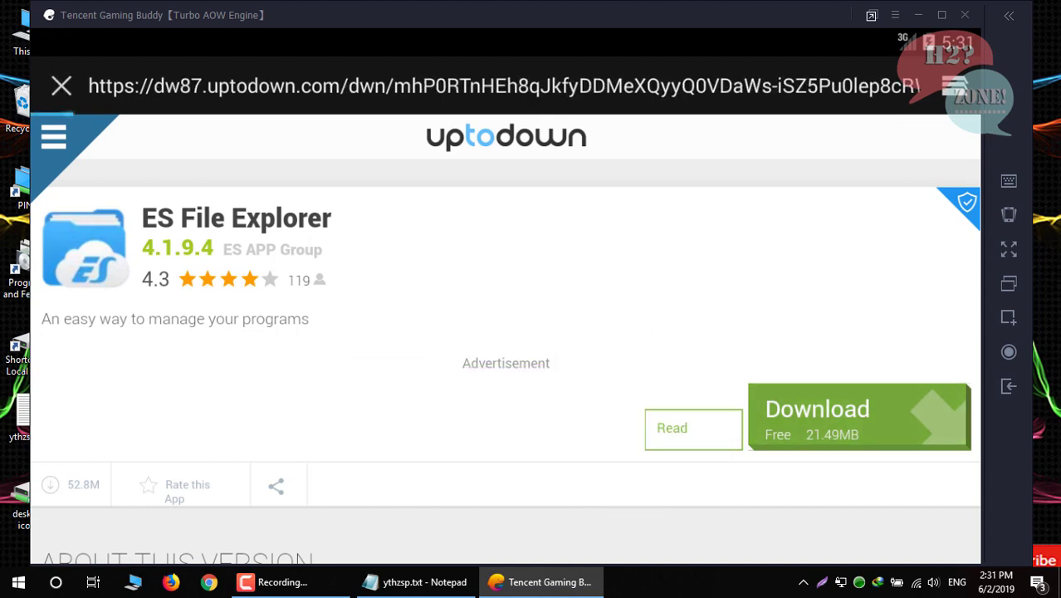
left_click(817, 408)
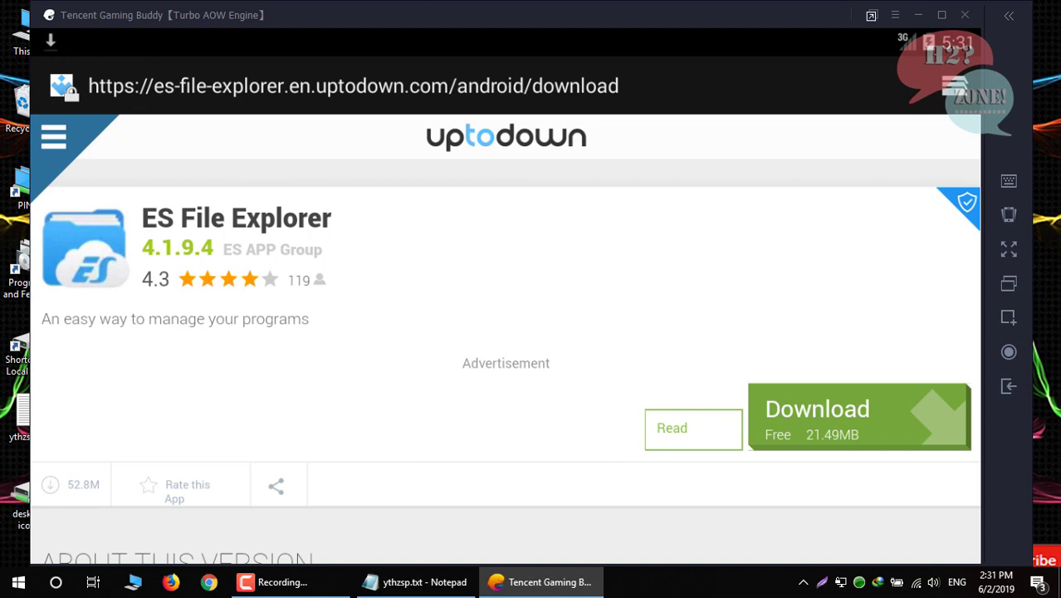
left_click(831, 412)
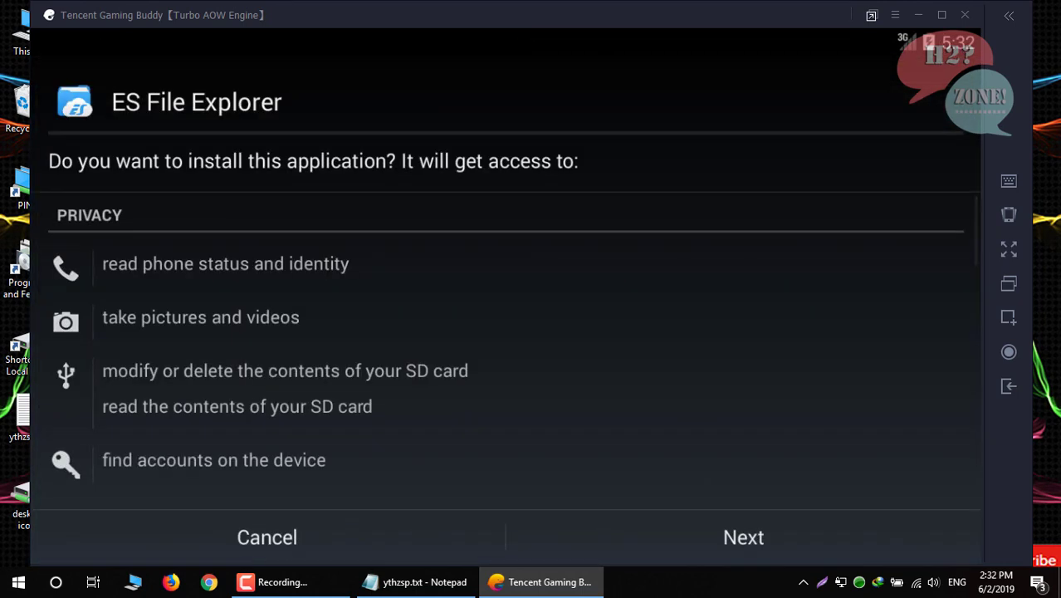
Accept the permission pages, install ES File Explorer and launch it.
left_click(742, 536)
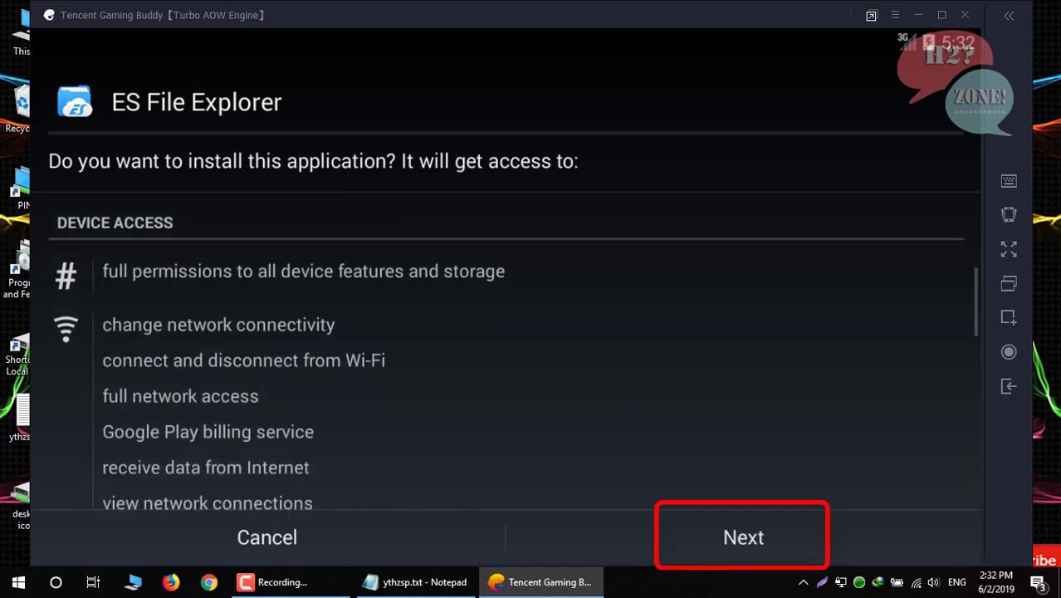
scroll("down", 3)
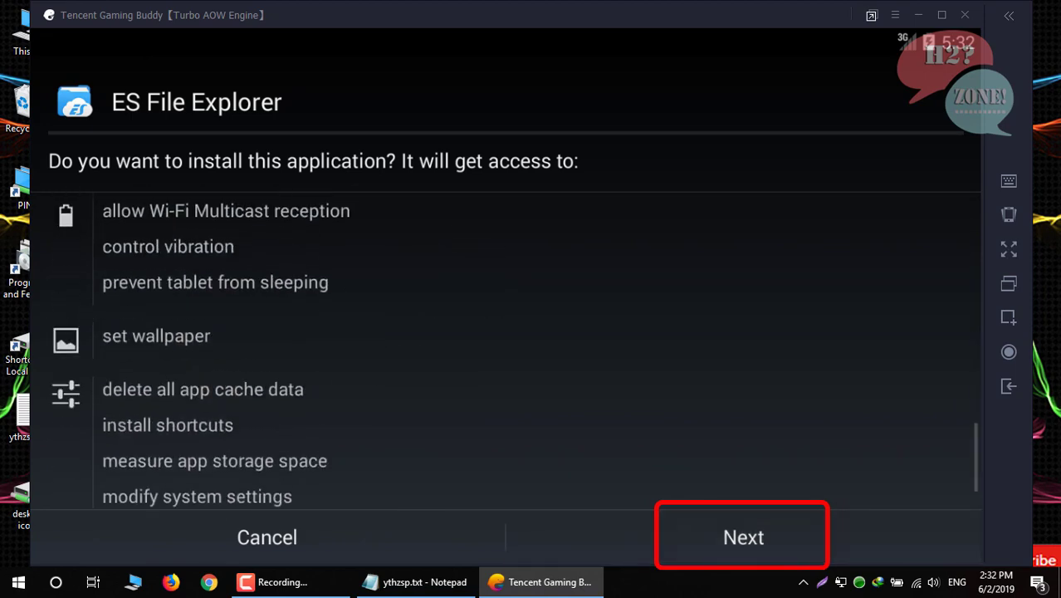
left_click(742, 536)
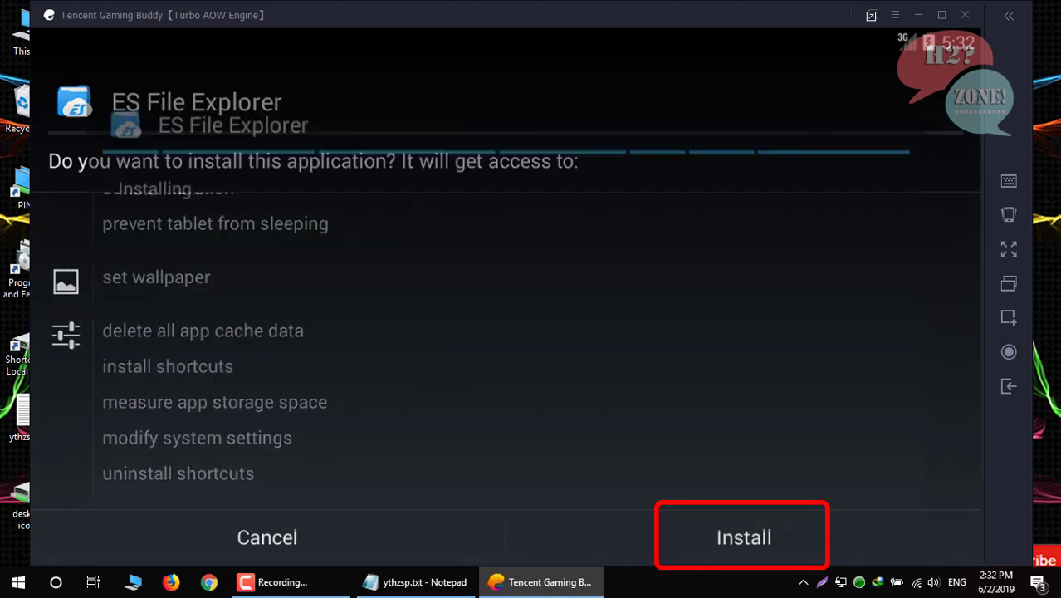
left_click(743, 536)
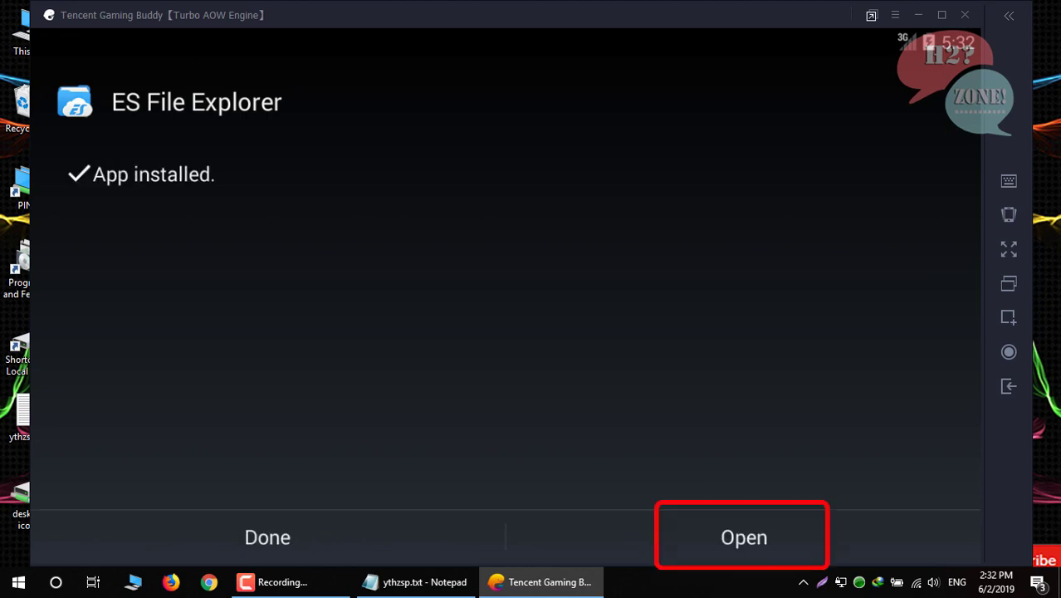
left_click(744, 536)
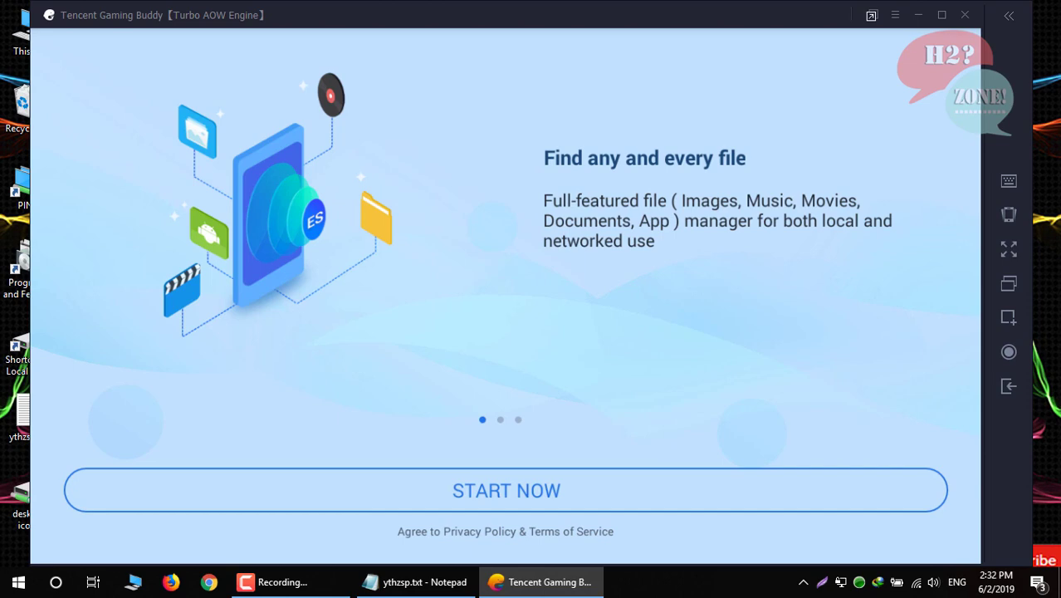
Get past the welcome screen, jump to root / and check the folder path in the notes.
left_click(505, 492)
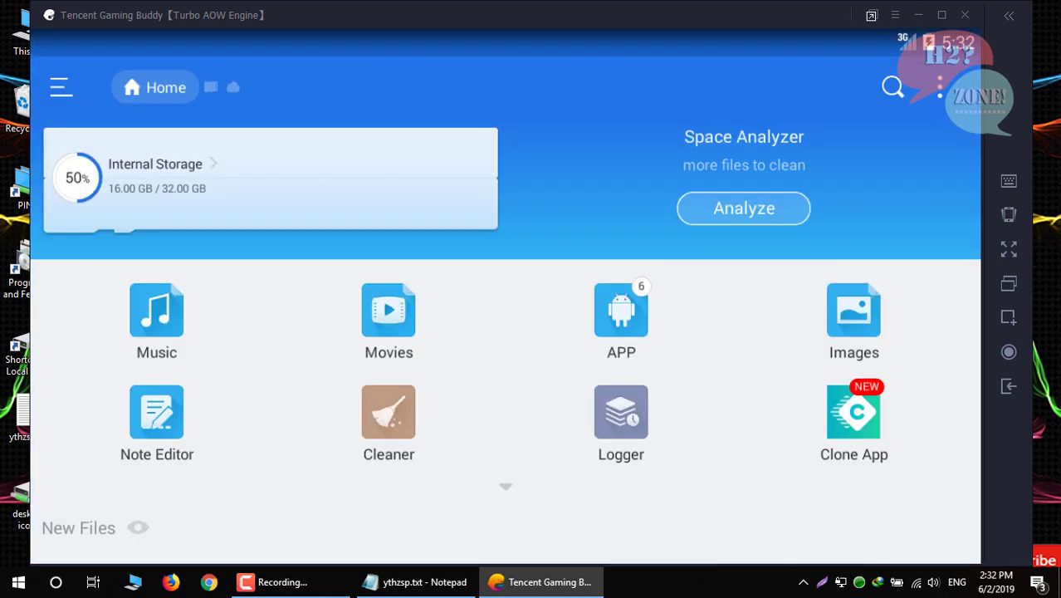
left_click(1010, 387)
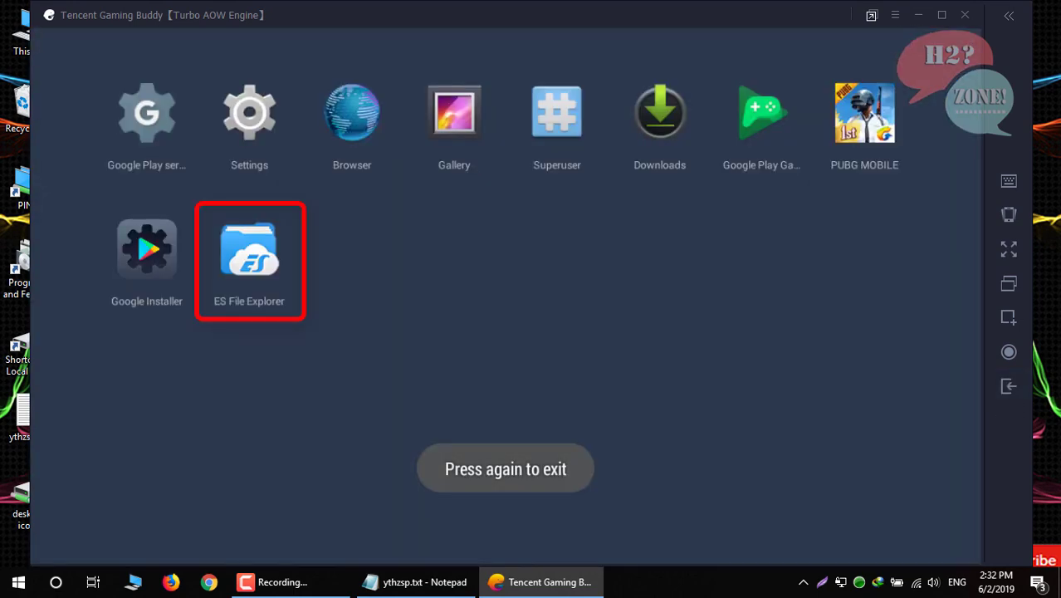
left_click(249, 249)
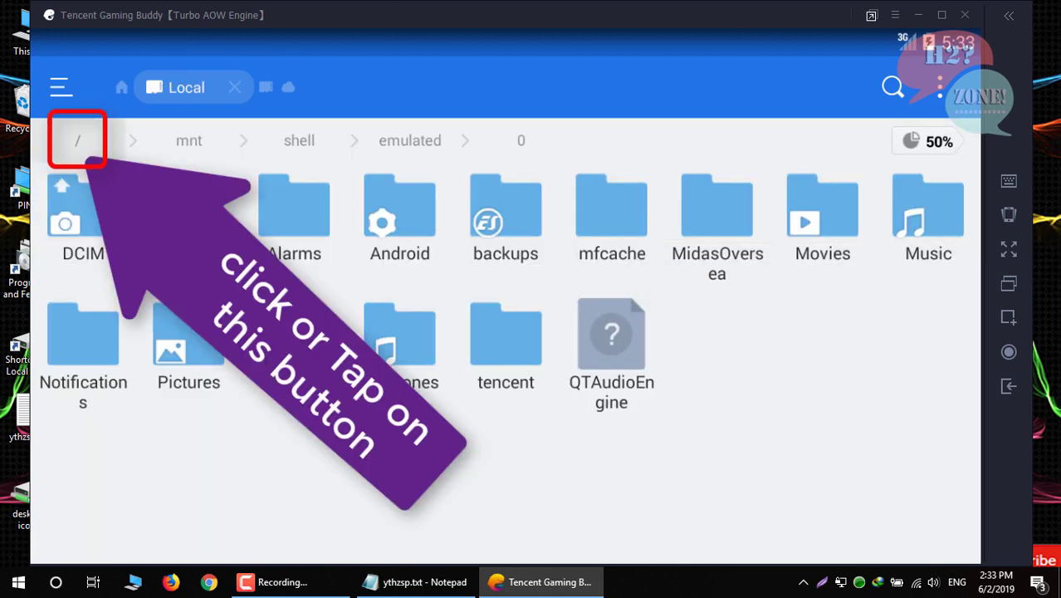
left_click(76, 139)
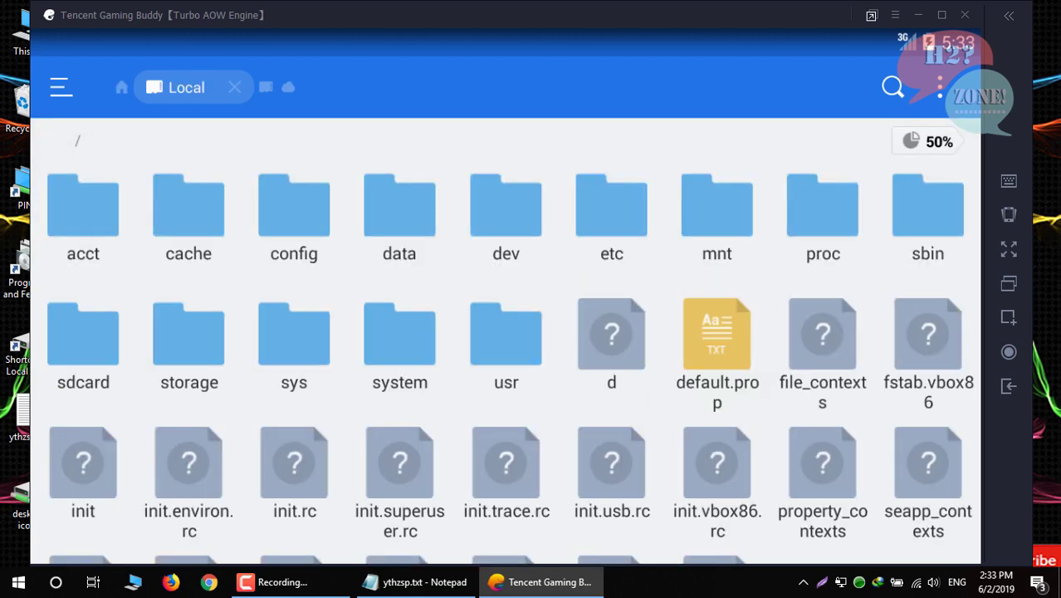
left_click(415, 582)
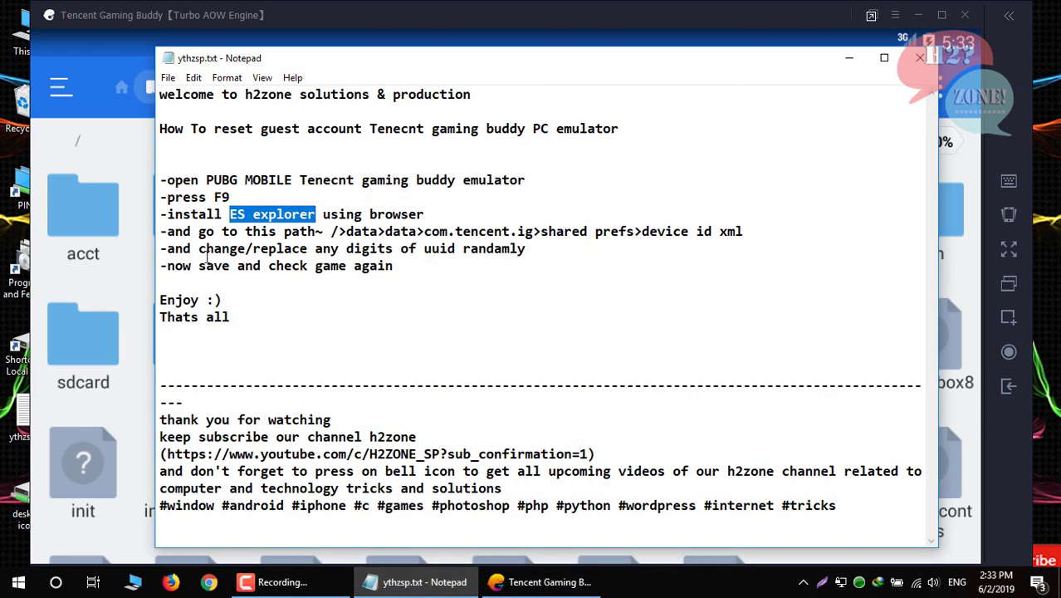
left_click_drag(331, 231, 594, 231)
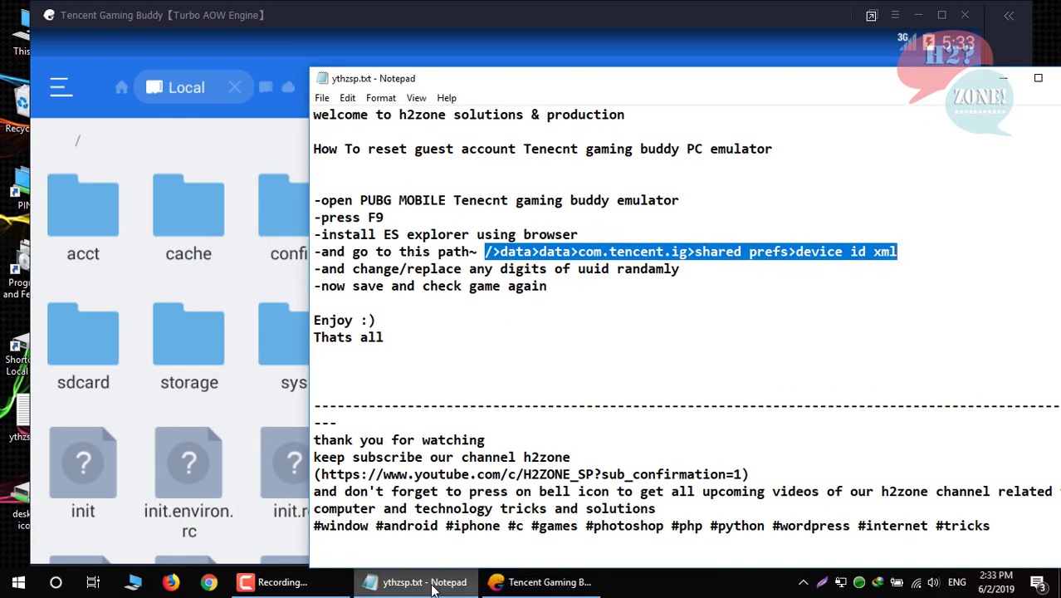
left_click(548, 581)
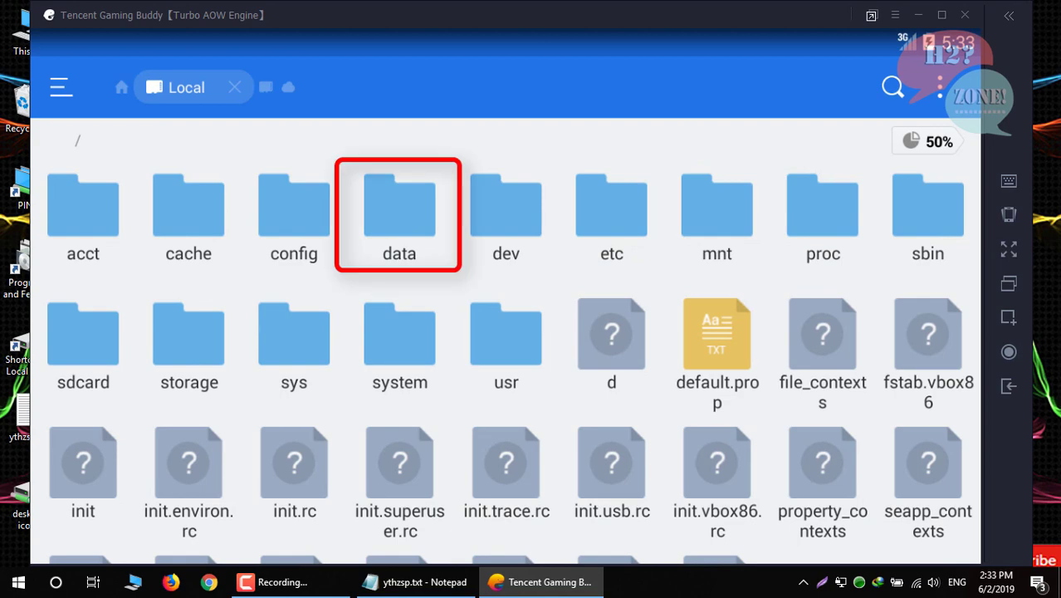
Navigate into data > data > com.tencent.ig > shared_prefs where device_id.xml sits.
double_click(399, 206)
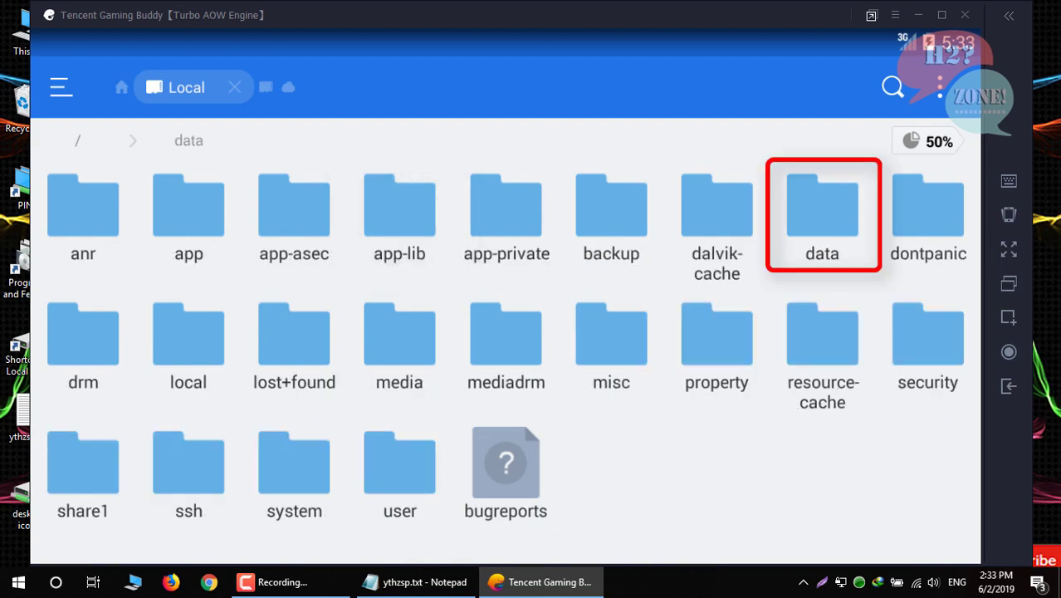
double_click(822, 207)
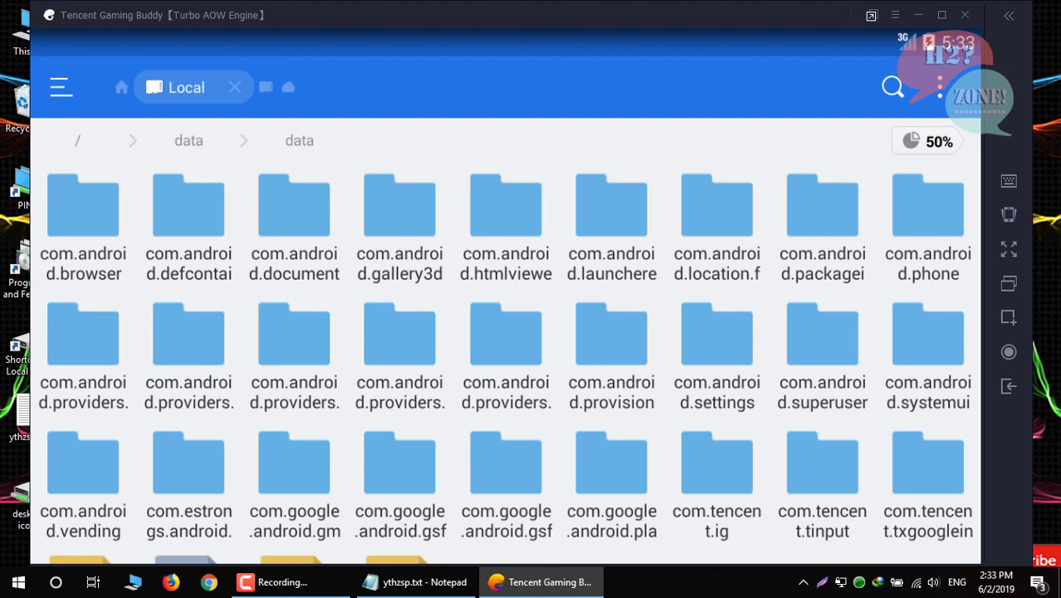
scroll("down", 3)
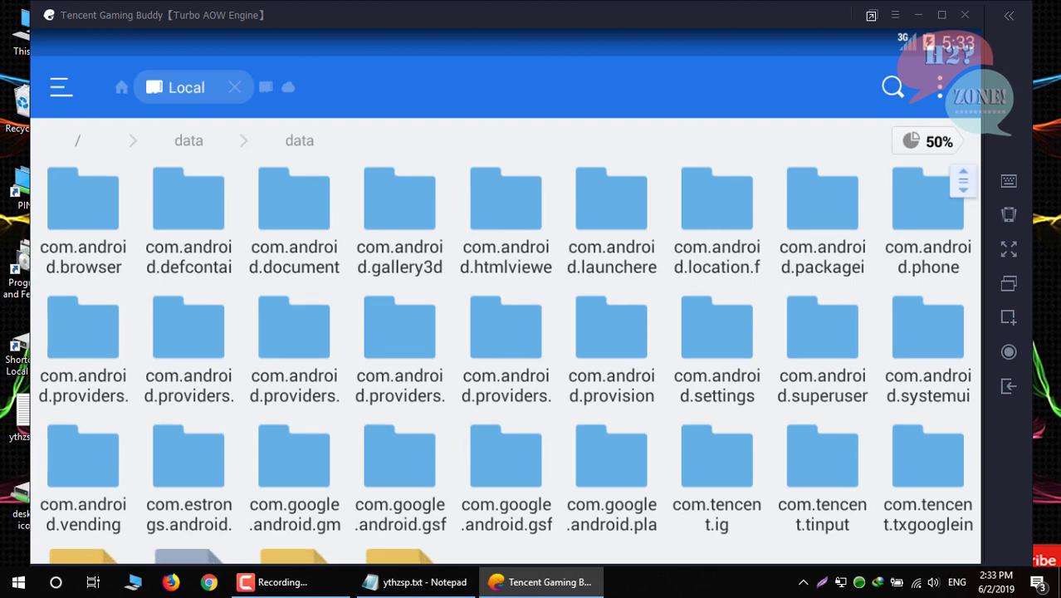
scroll("down", 3)
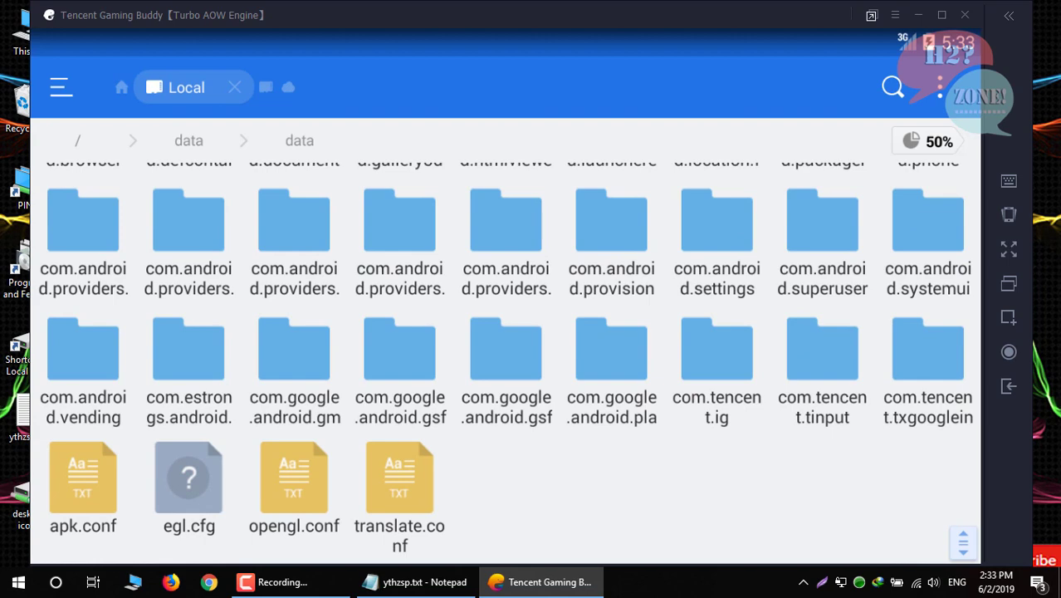
left_click(718, 359)
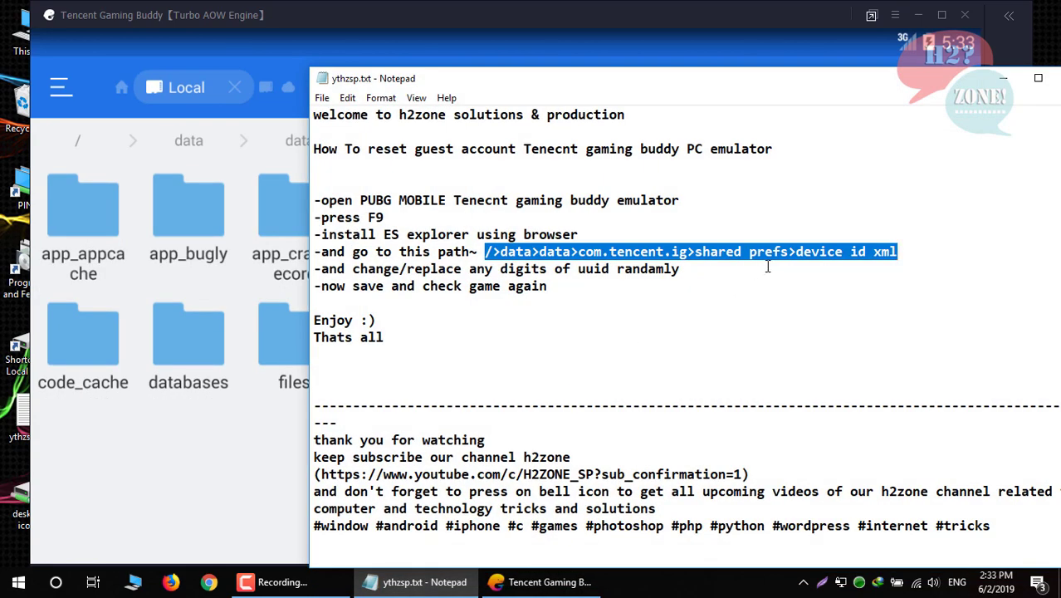
left_click(555, 581)
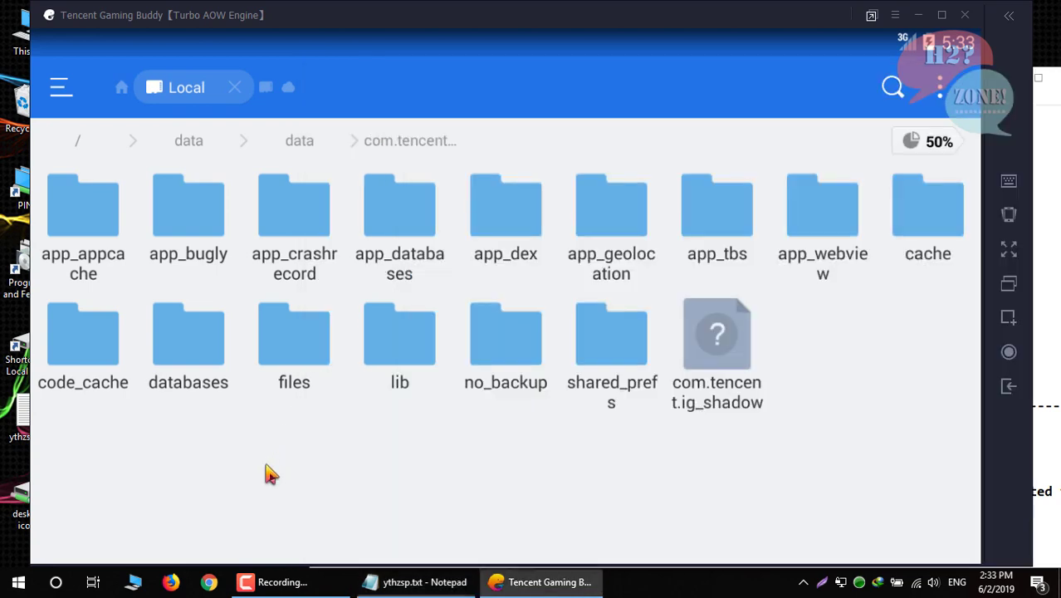
left_click(611, 335)
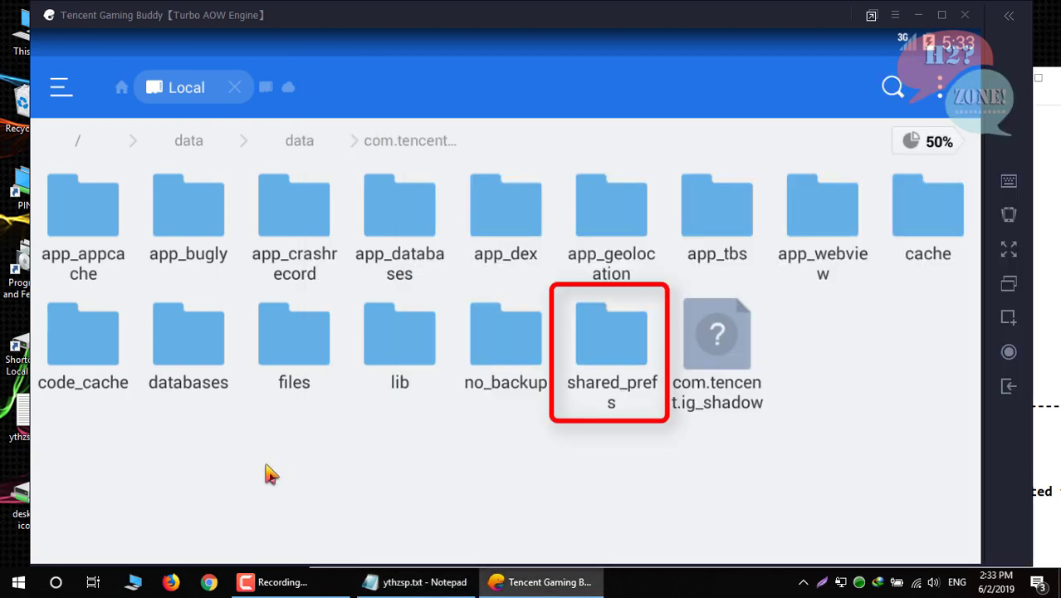
double_click(611, 332)
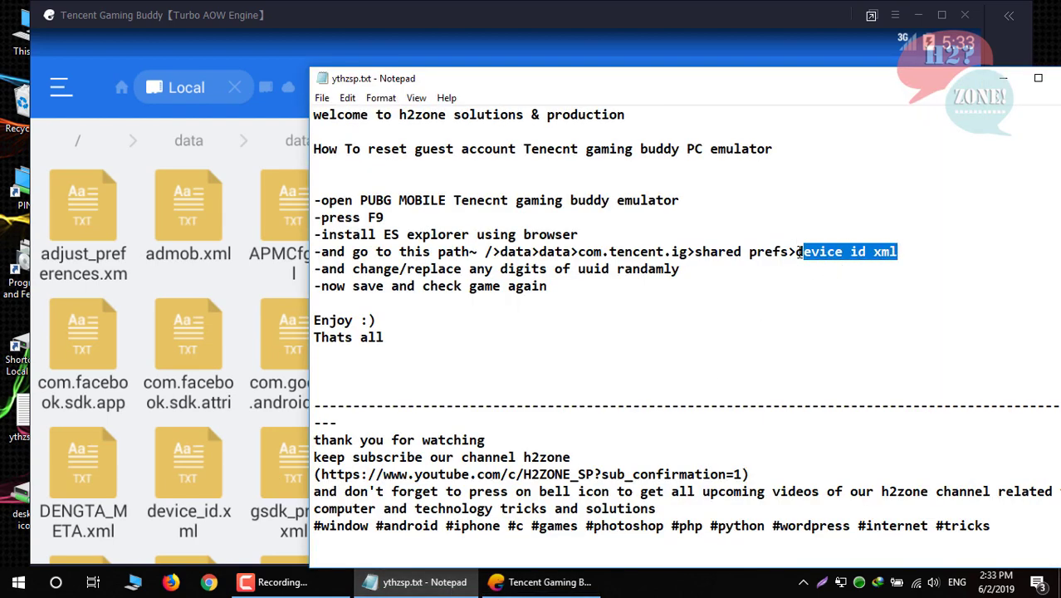
left_click(541, 582)
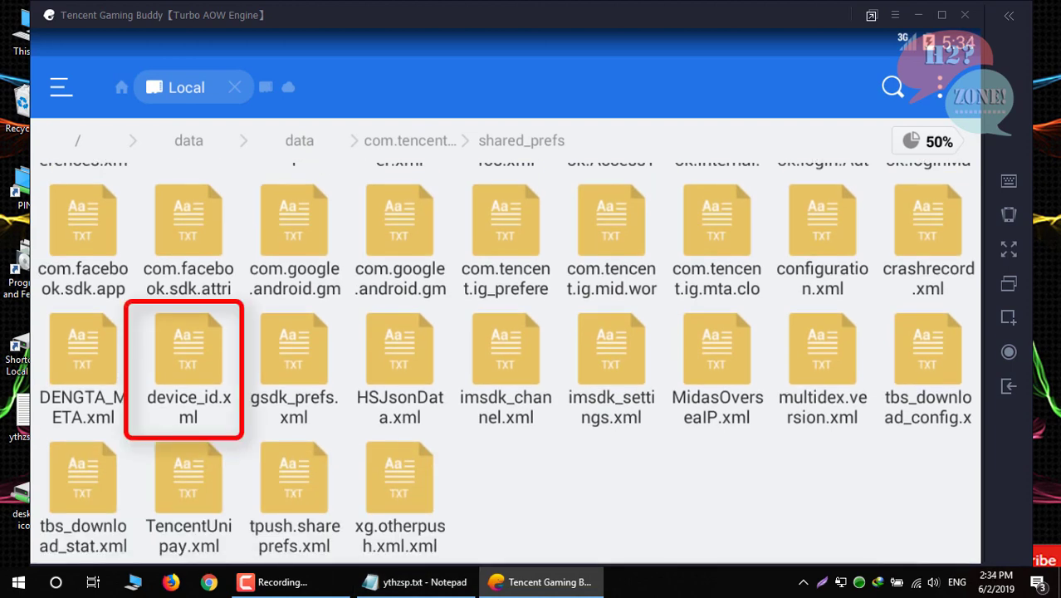
Open device_id.xml and highlight the uuid editing step in the notes.
double_click(188, 347)
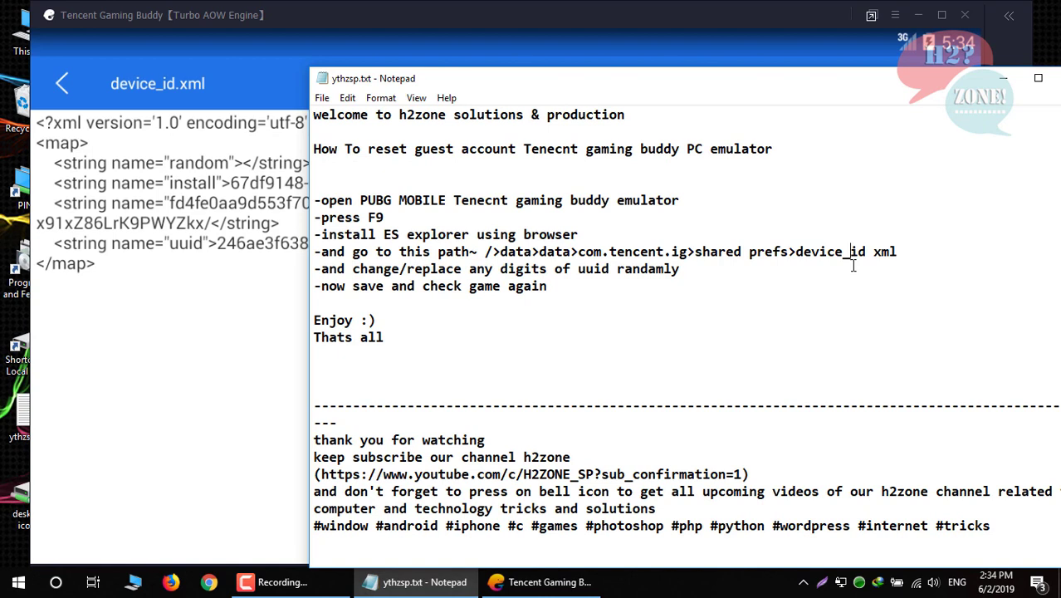
mouse_move(352, 269)
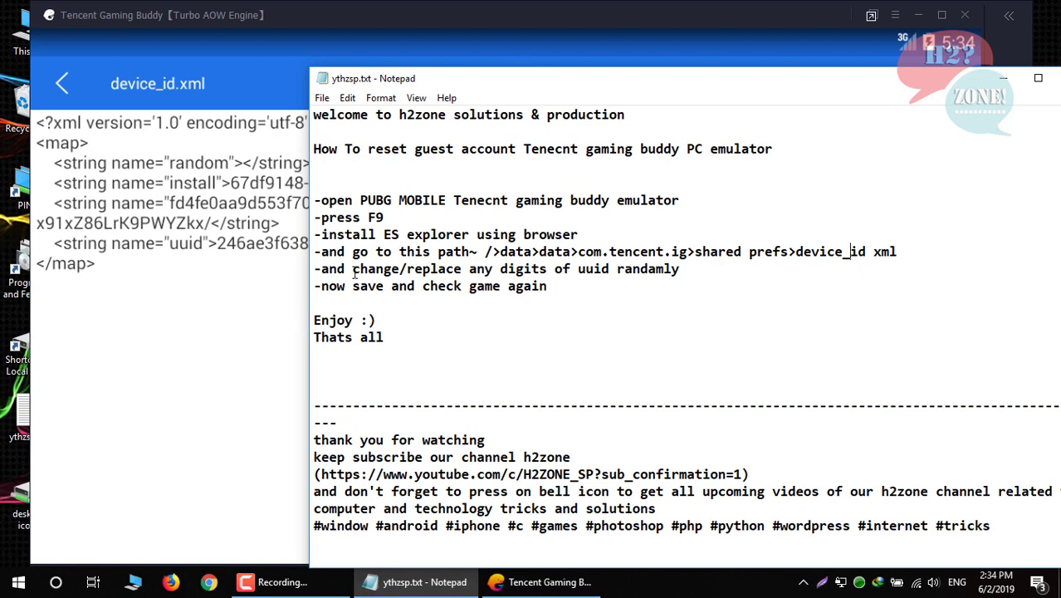
left_click_drag(318, 269, 661, 269)
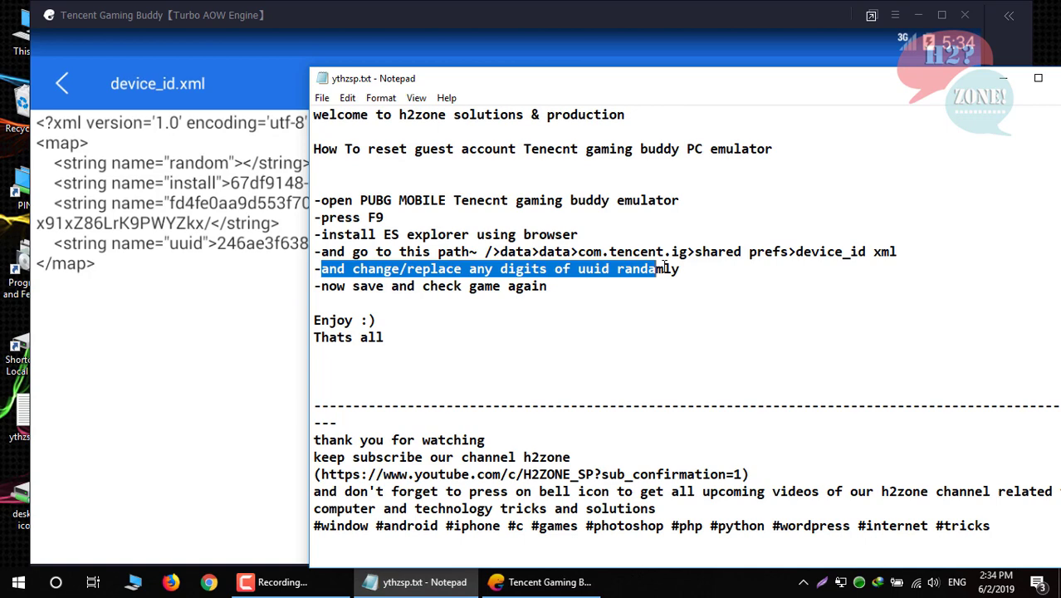
left_click_drag(661, 269, 688, 269)
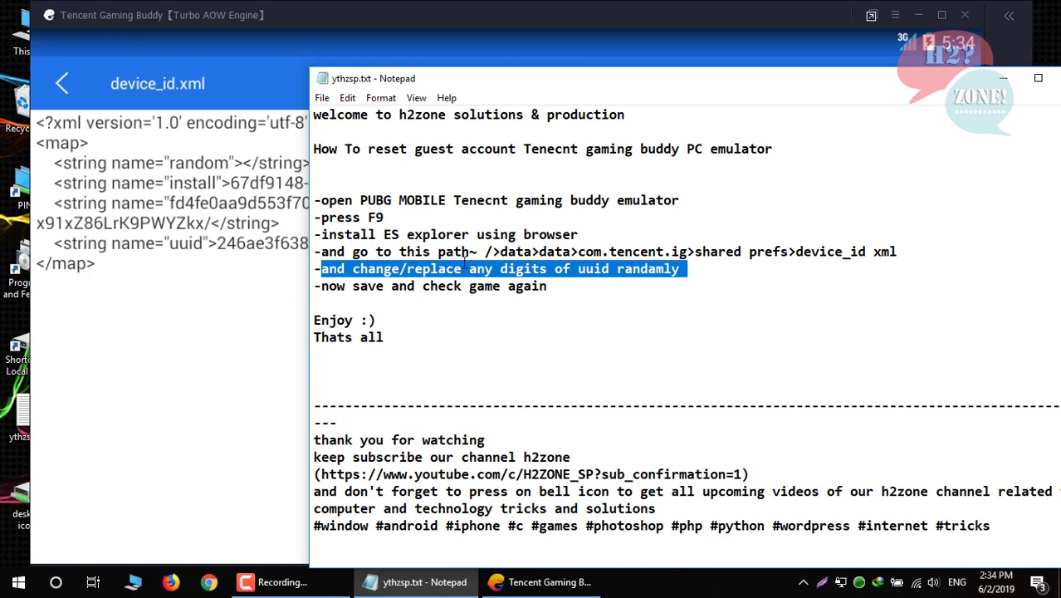
mouse_move(171, 224)
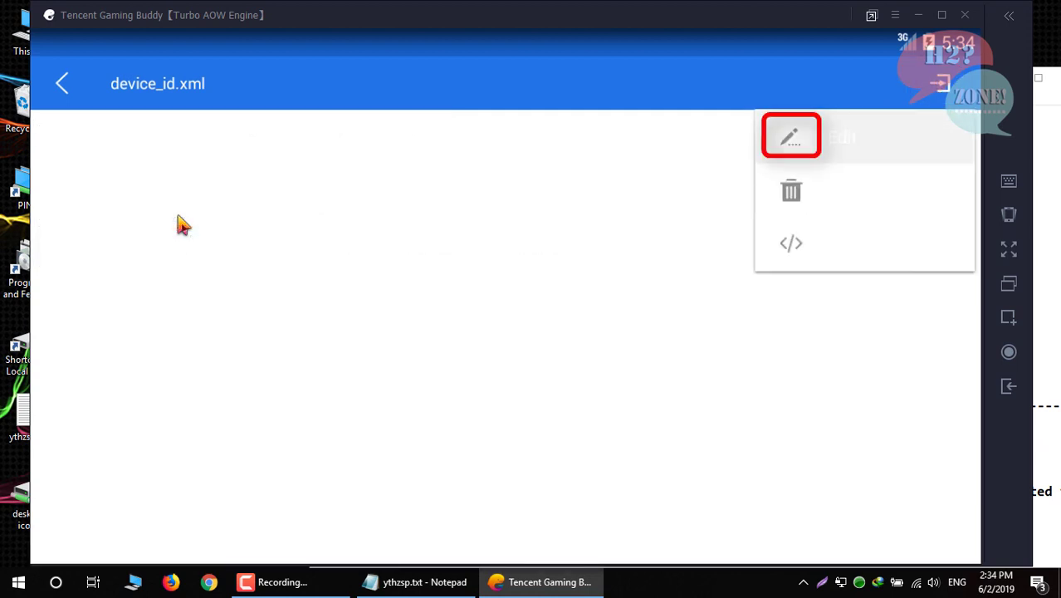
Edit the uuid to 246ae3f63846609b8c4fea3e56cf0191 and save device_id.xml with UNIX line endings.
left_click(790, 136)
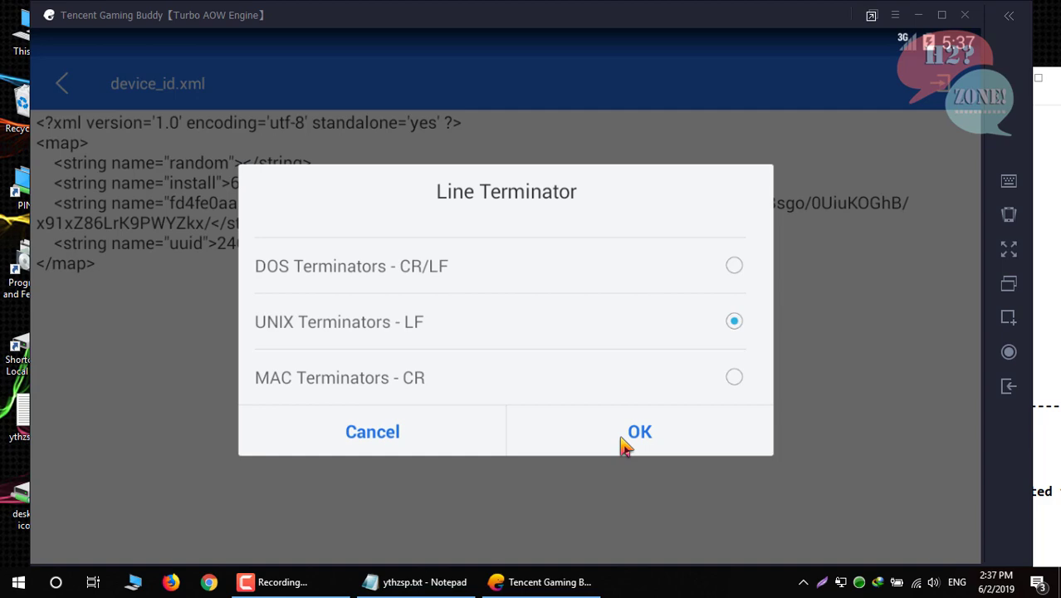
left_click(637, 431)
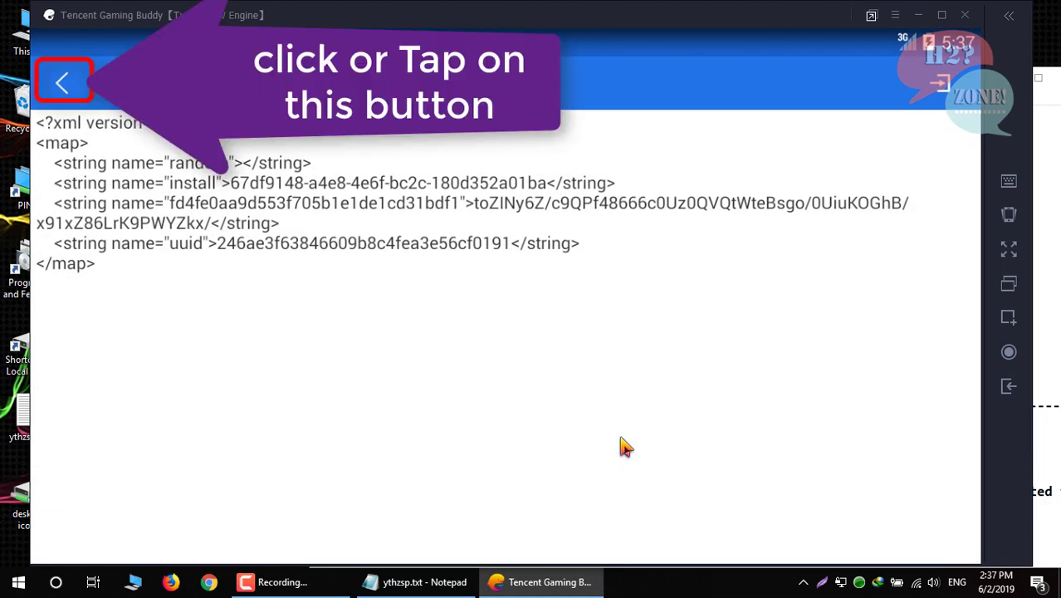
left_click(66, 83)
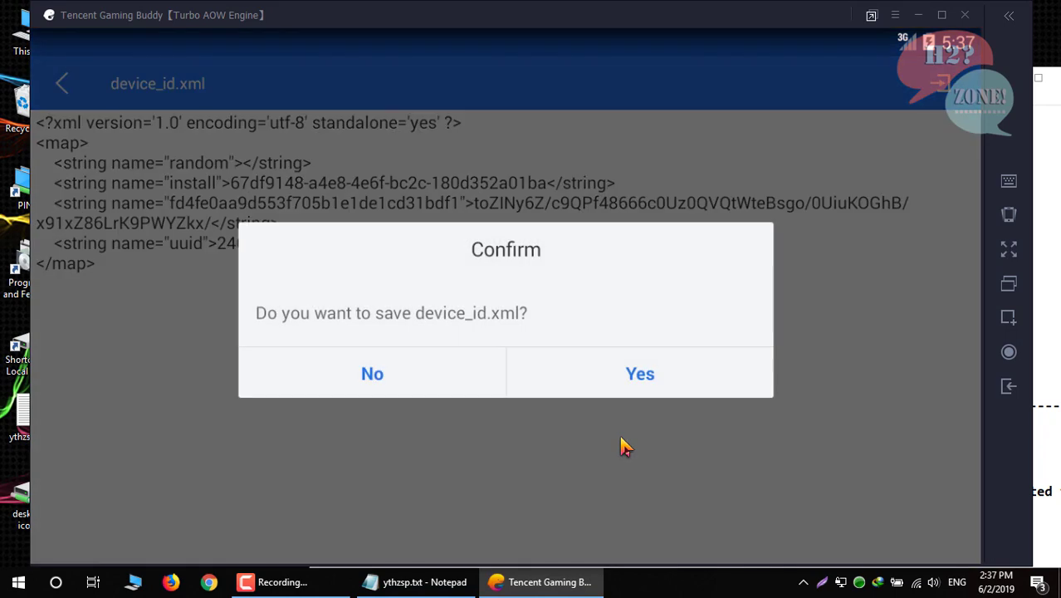
left_click(639, 372)
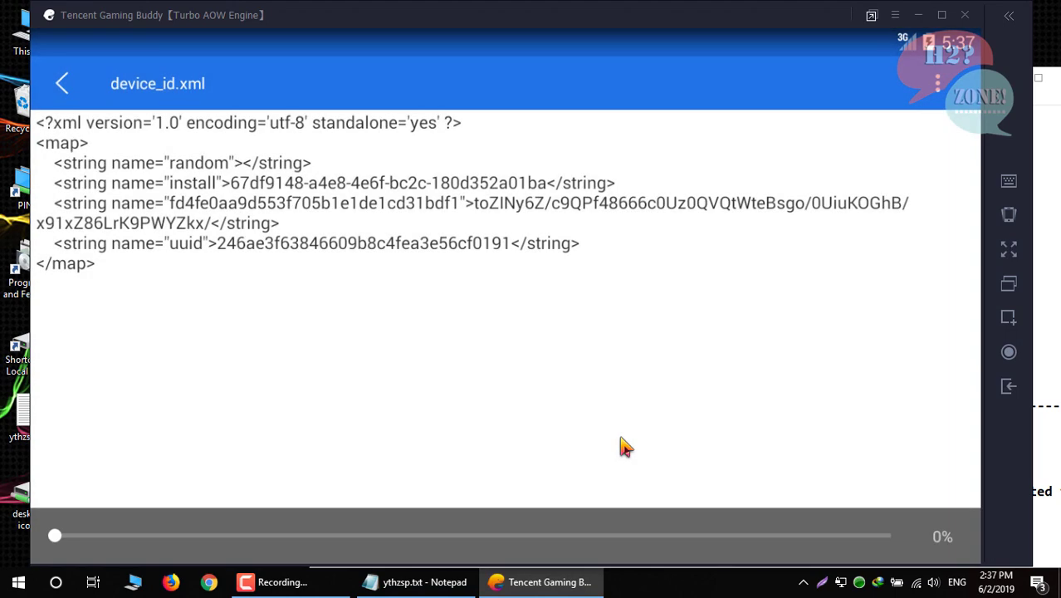
Close ES File Explorer, relaunch PUBG MOBILE and review the notes while it loads.
left_click(63, 83)
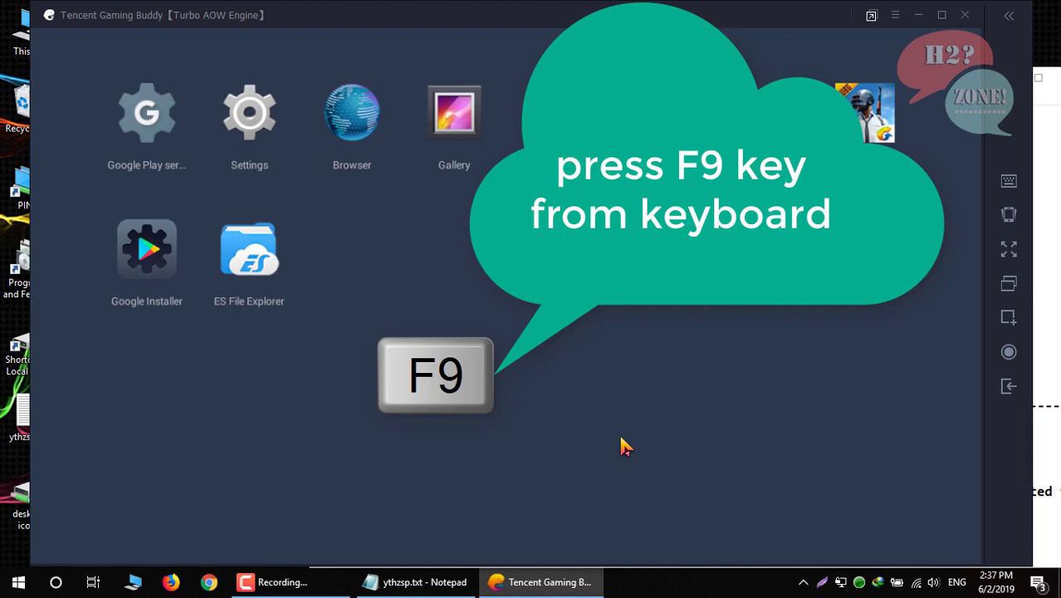
key("F9")
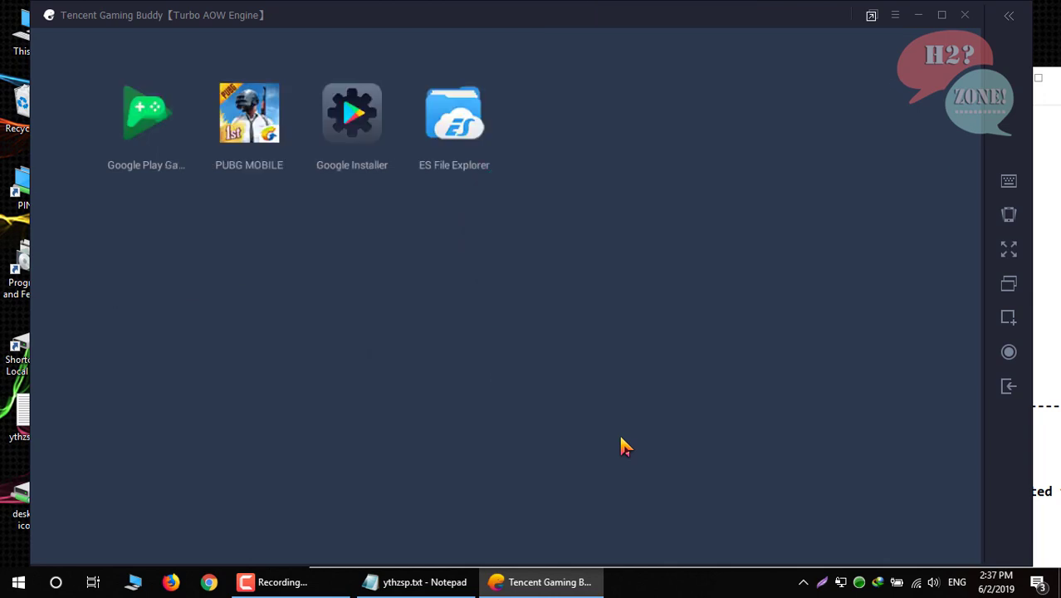
double_click(250, 113)
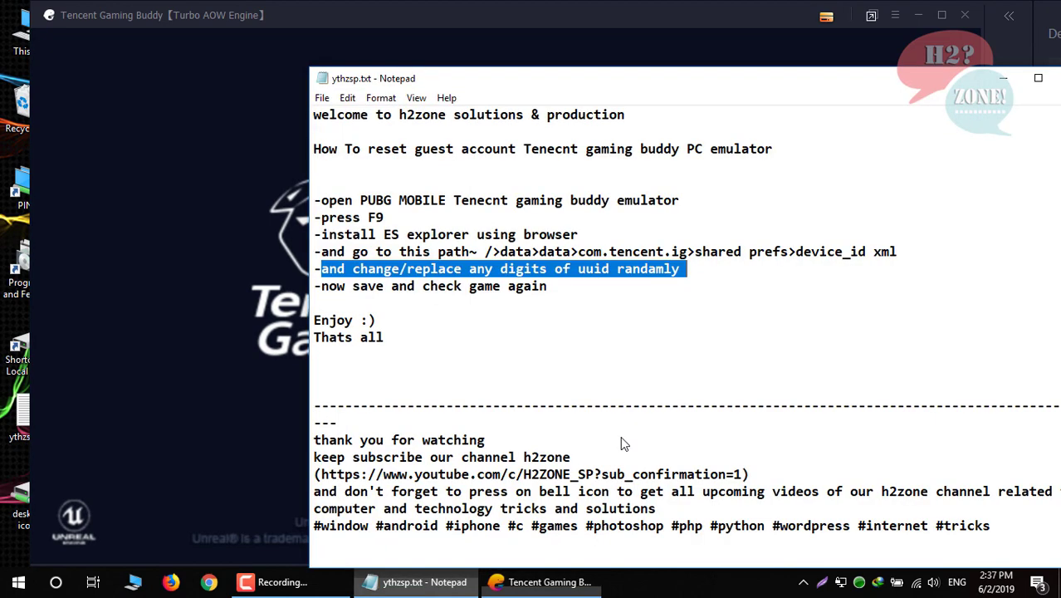
left_click(322, 285)
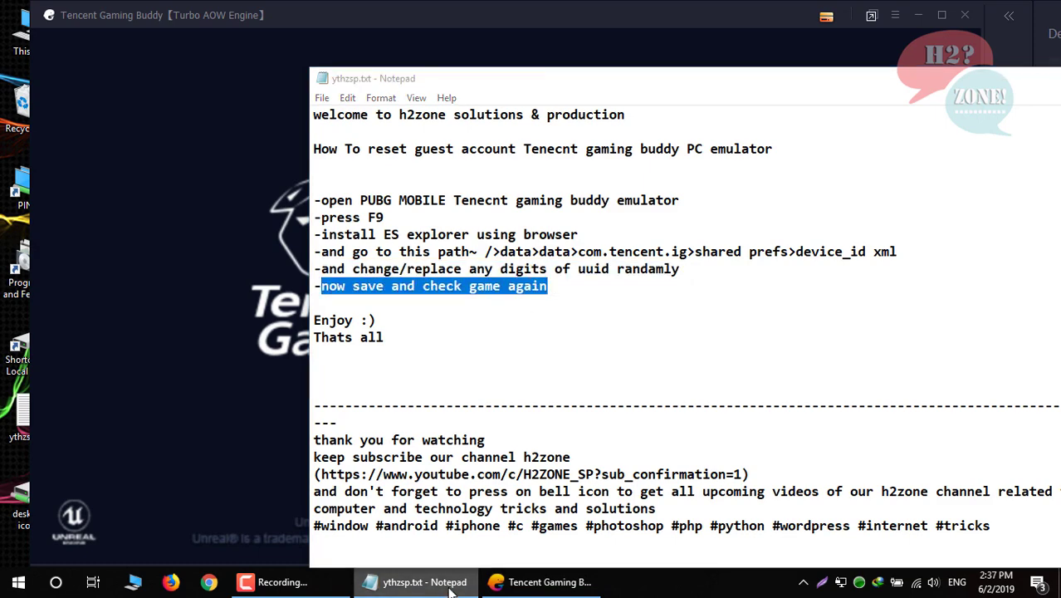
left_click(545, 581)
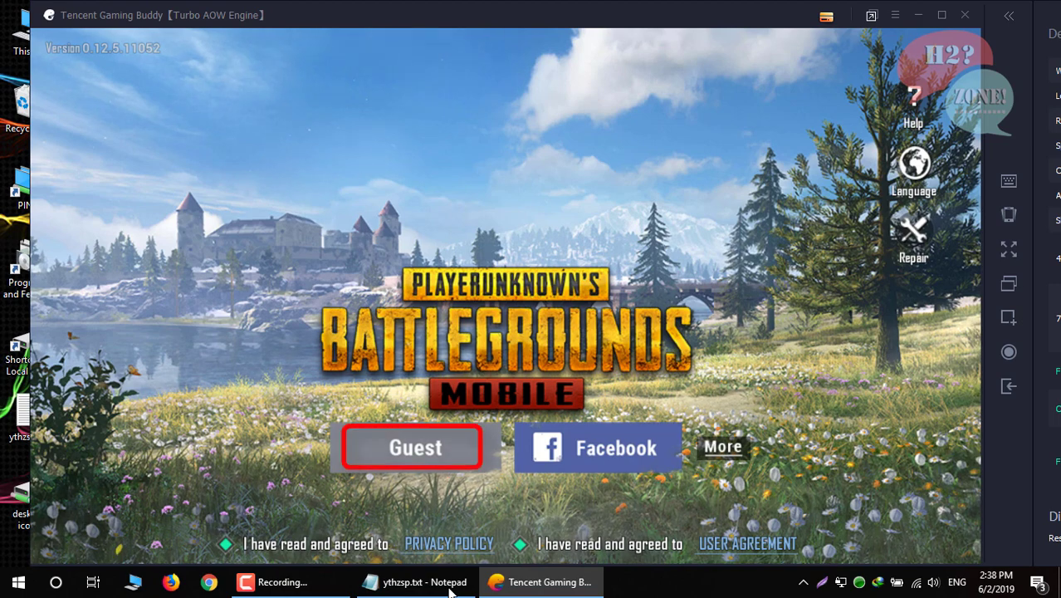
Sign in as a new guest, dismiss the notice and continue with region Asia.
left_click(412, 448)
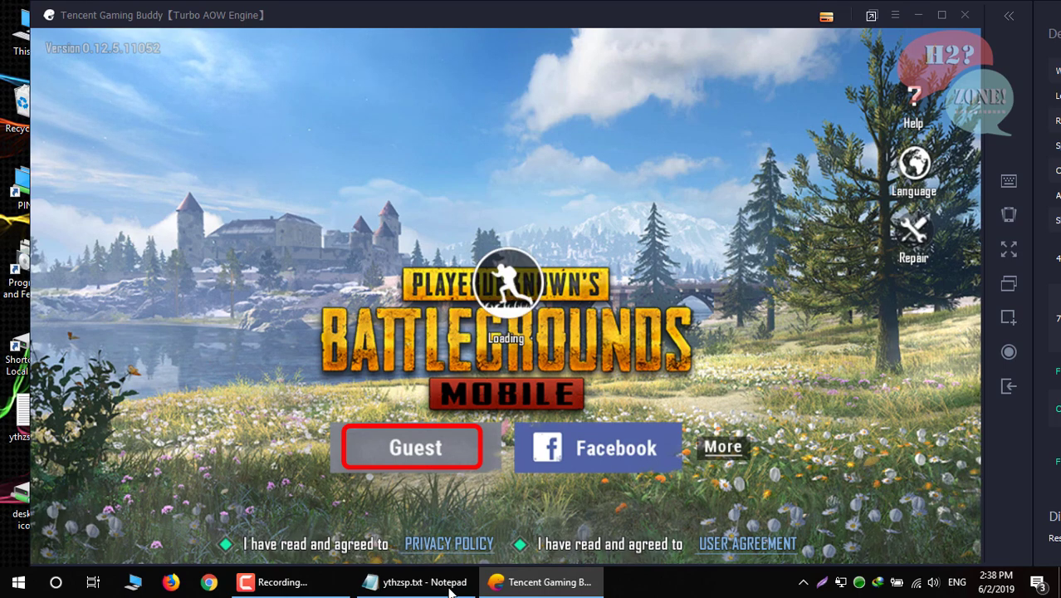
left_click(411, 447)
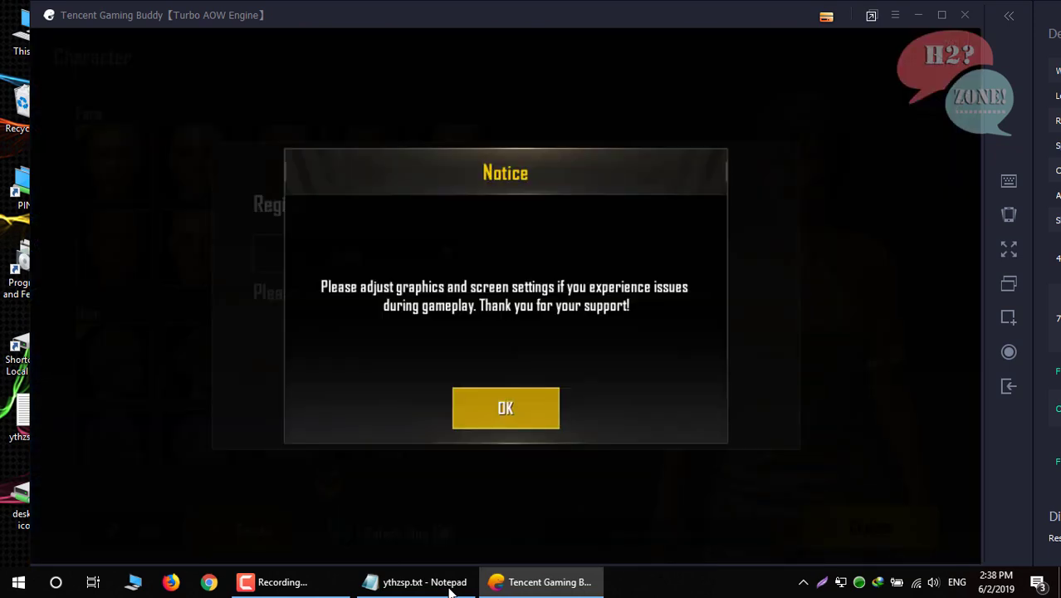
left_click(504, 408)
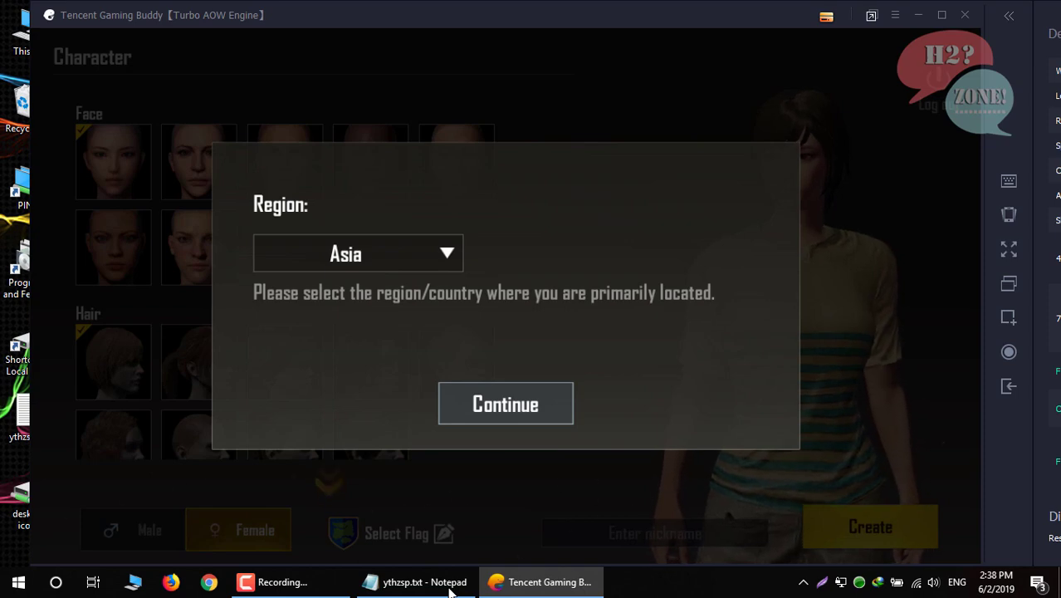
left_click(505, 403)
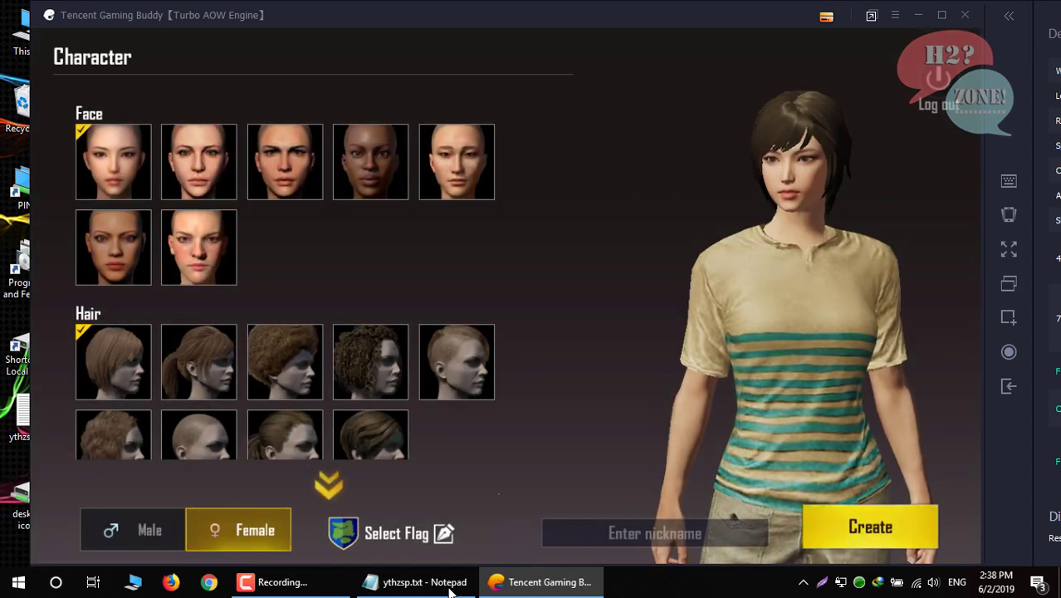
Create a male guest character with the nickname spider272727.
left_click(133, 528)
type("s")
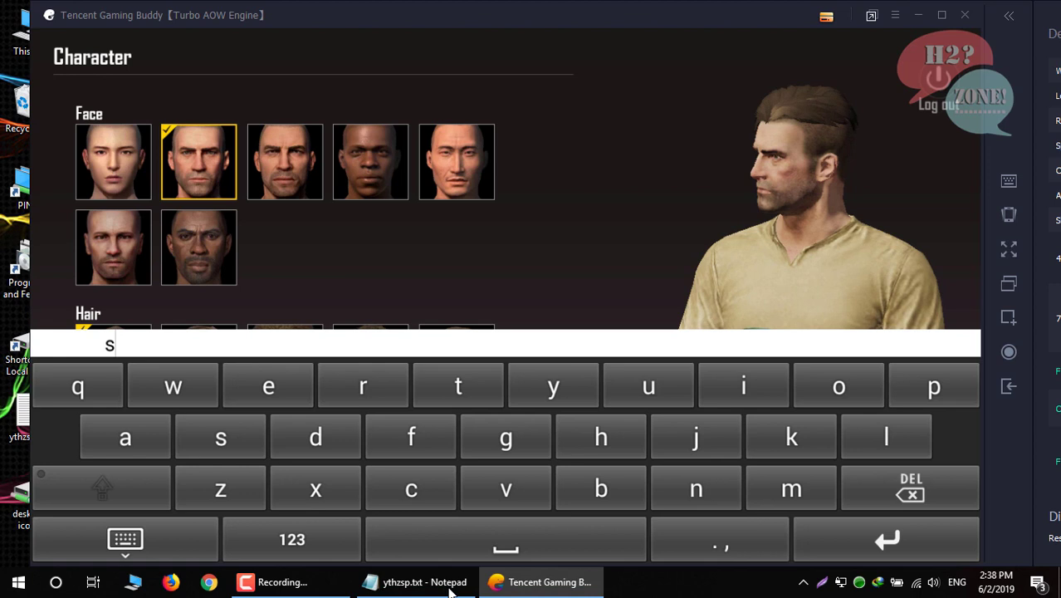
type("pider")
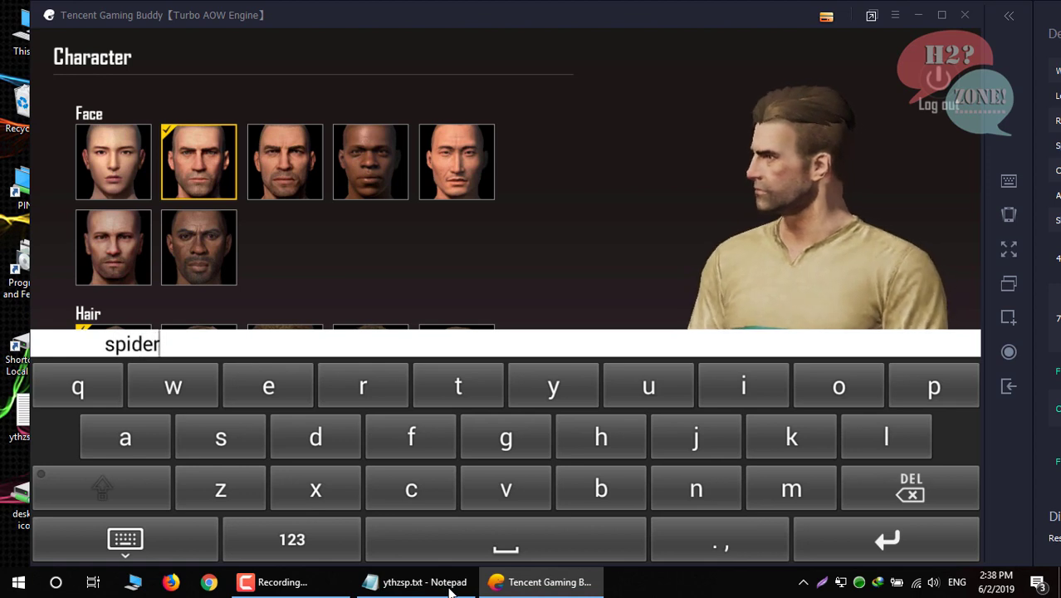
type("272727")
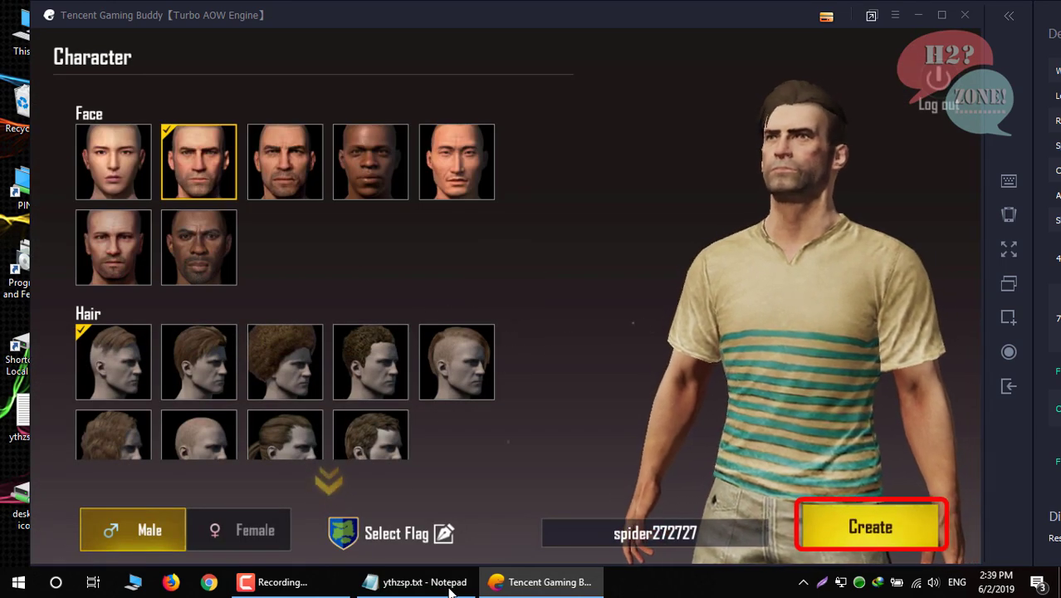
left_click(871, 526)
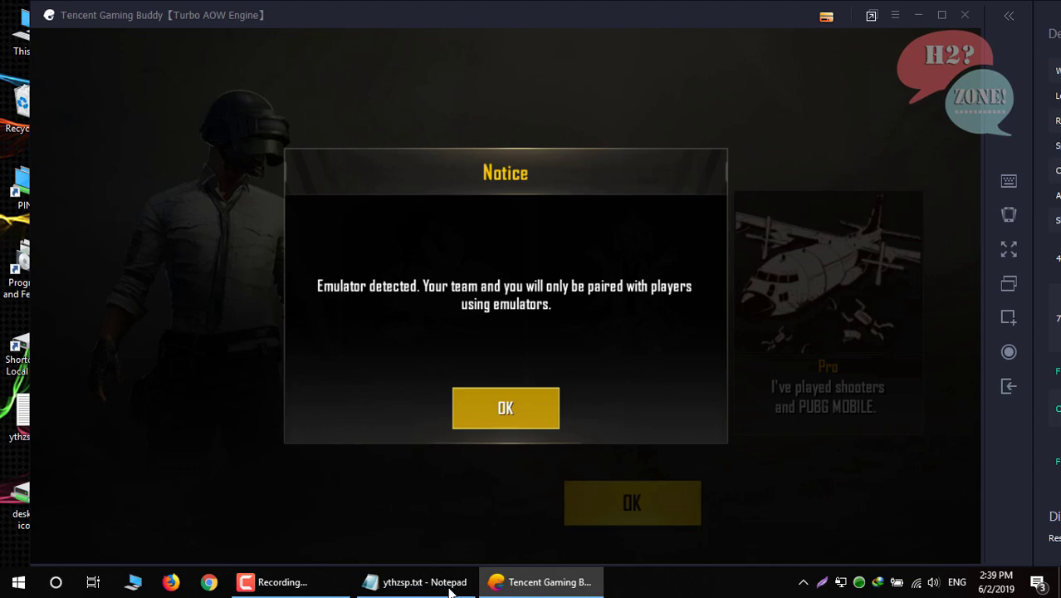
Acknowledge the emulator detection notice and confirm the shooting experience level to reach the lobby.
left_click(505, 409)
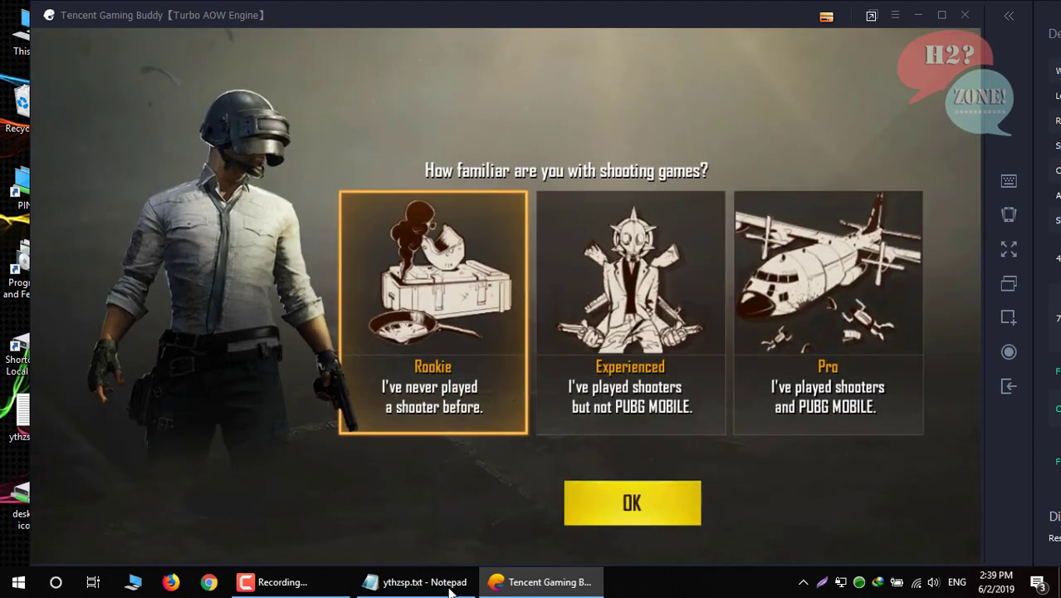
left_click(633, 502)
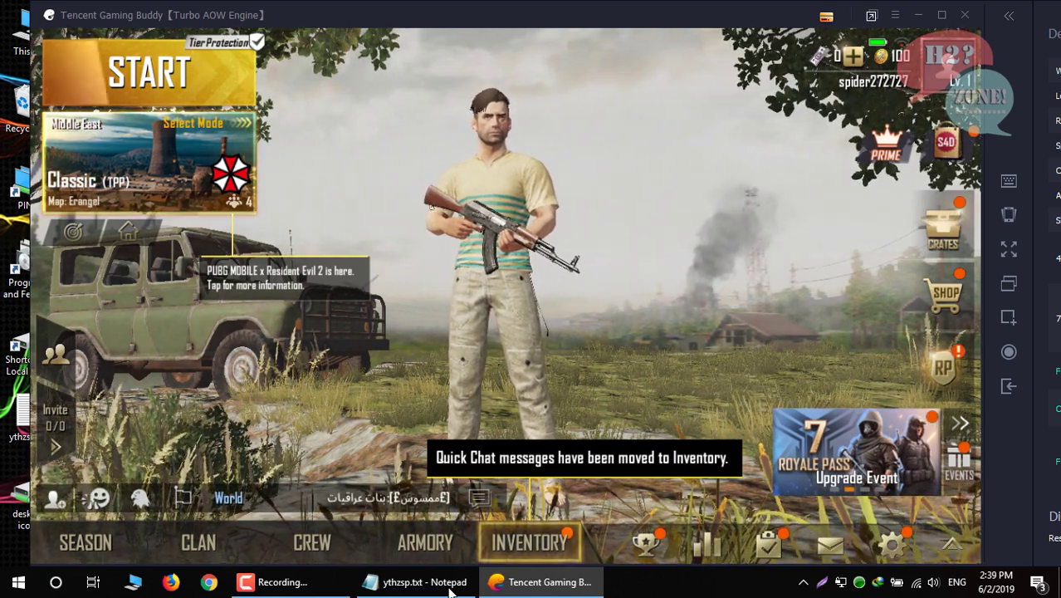
Bring the Notepad guide forward and highlight its closing lines and the thank-you/subscribe message.
left_click(415, 581)
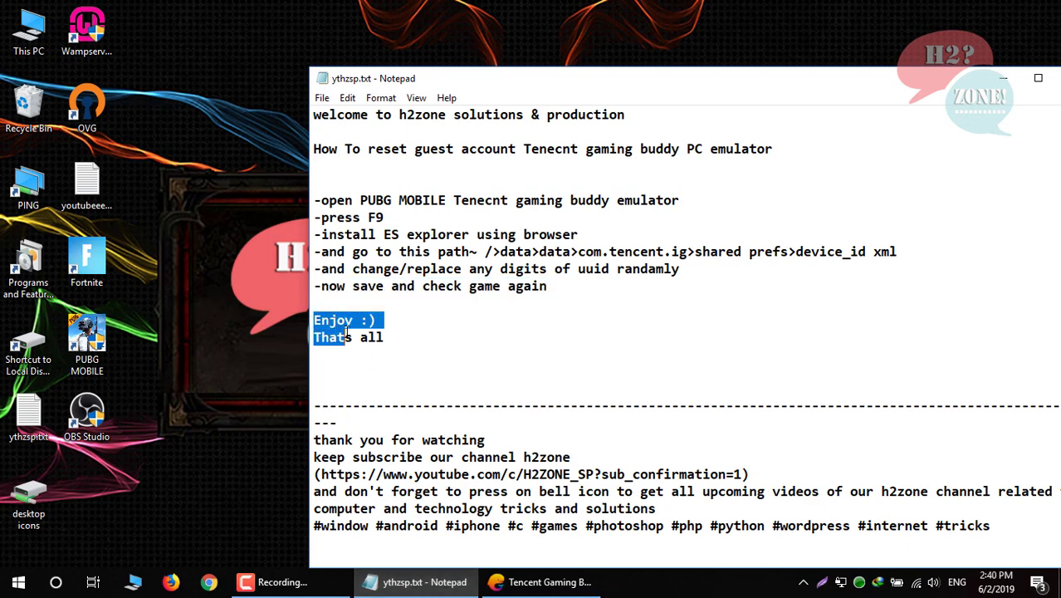
left_click_drag(349, 319, 385, 335)
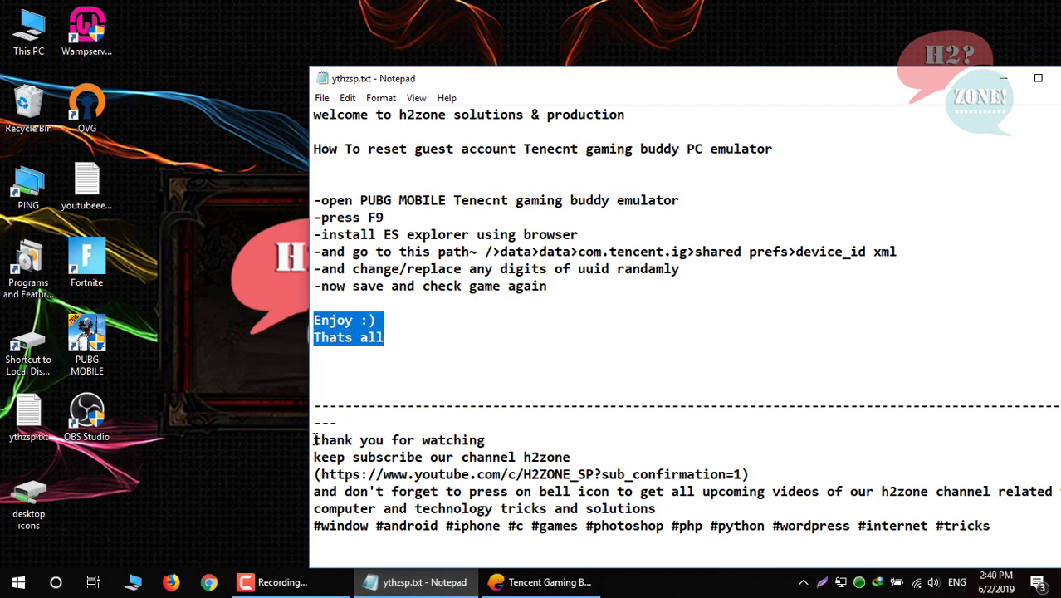
left_click_drag(314, 438, 572, 457)
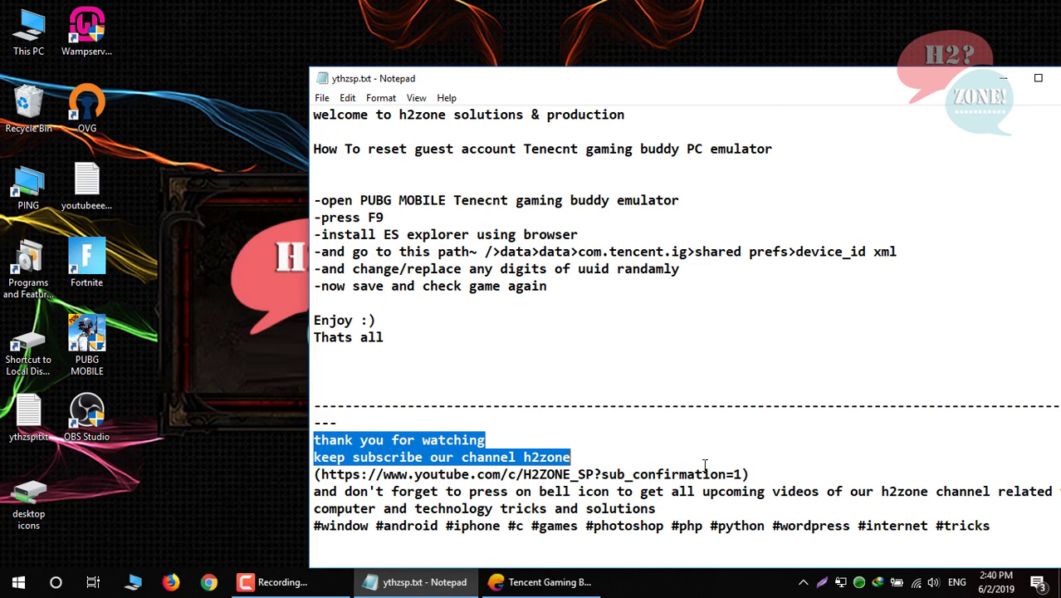
left_click_drag(571, 457, 867, 491)
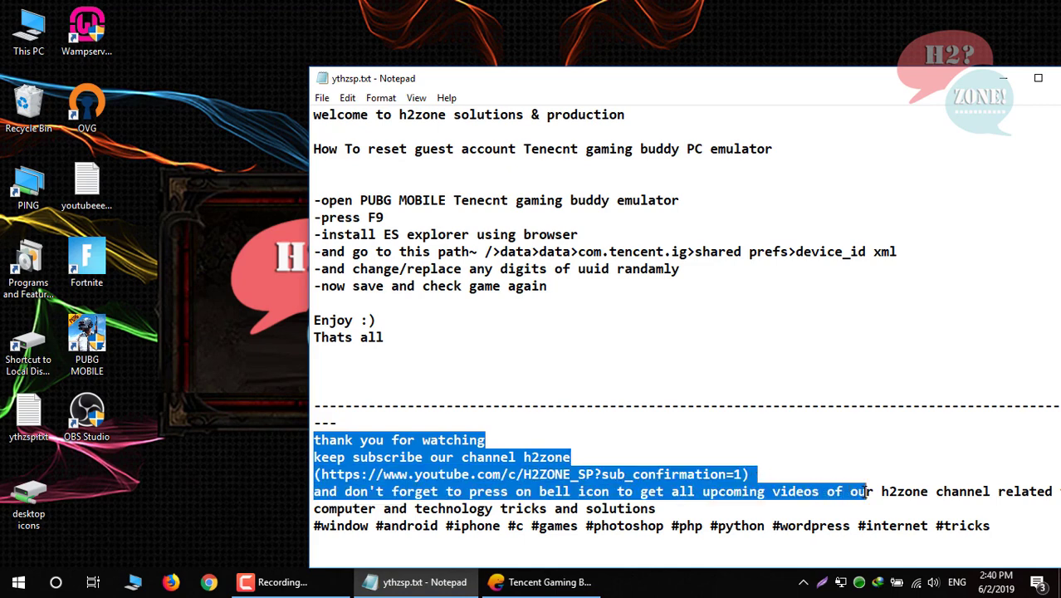